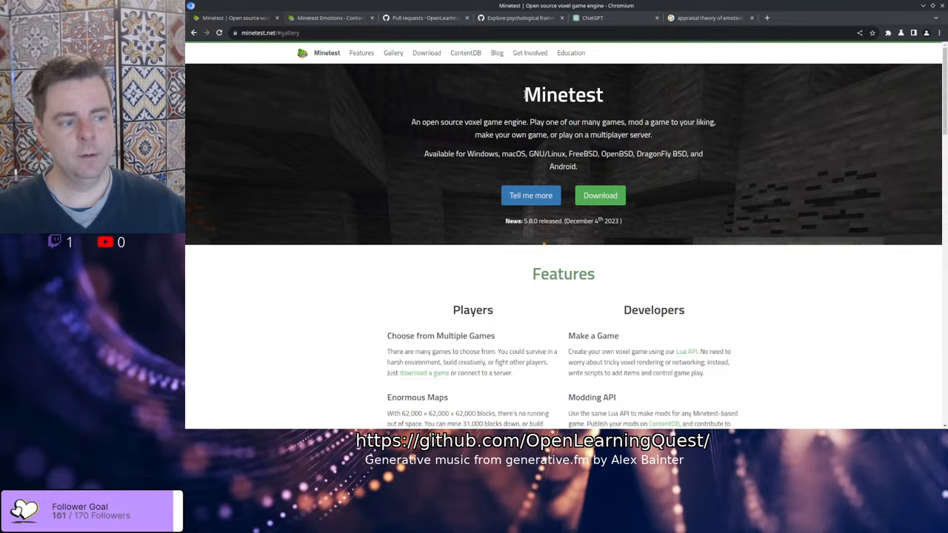
pyautogui.moveTo(424, 235)
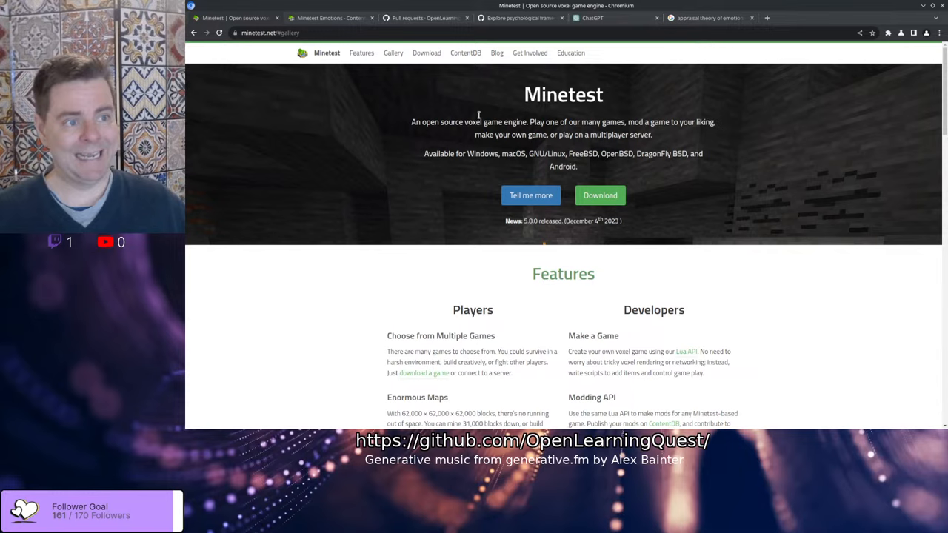
# Browse the screenshot gallery and the ContentDB mod page for Minetest Emotions
pyautogui.click(393, 52)
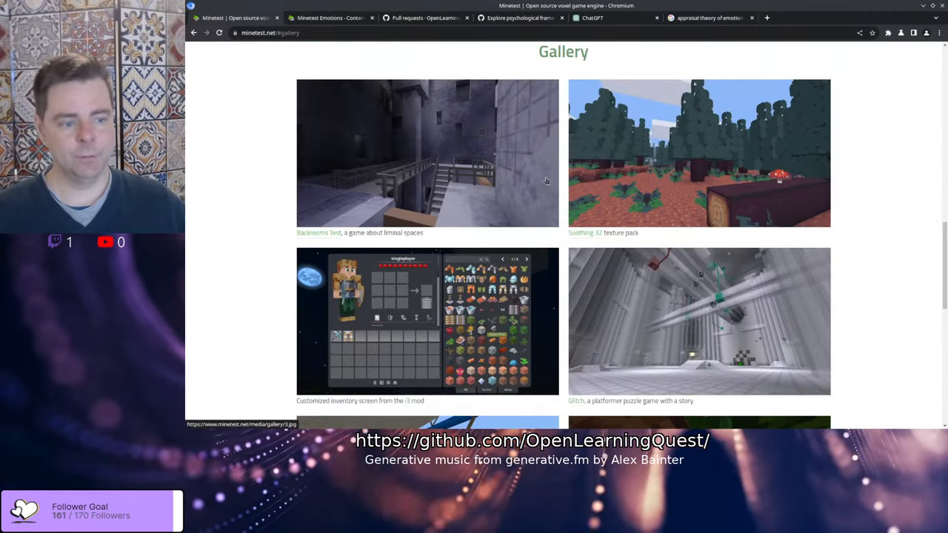
pyautogui.moveTo(639, 326)
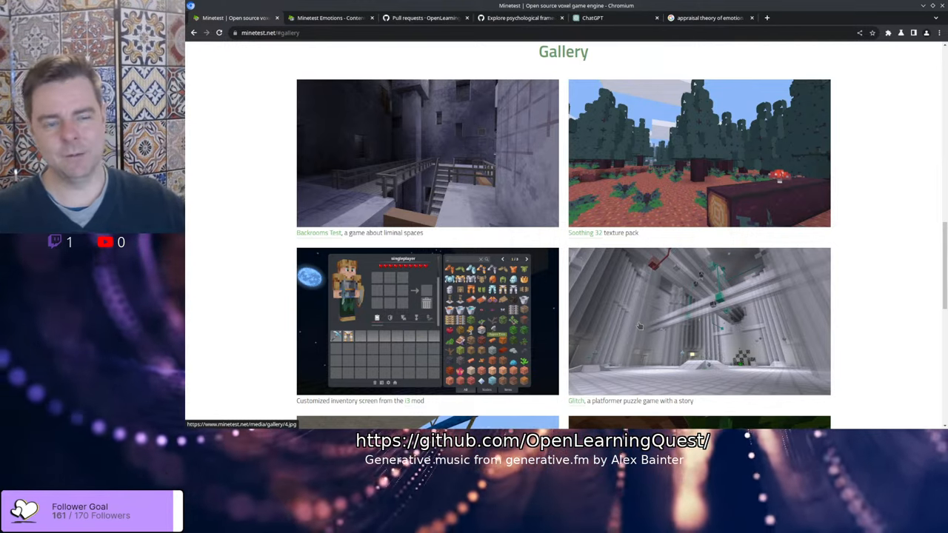
pyautogui.moveTo(487, 158)
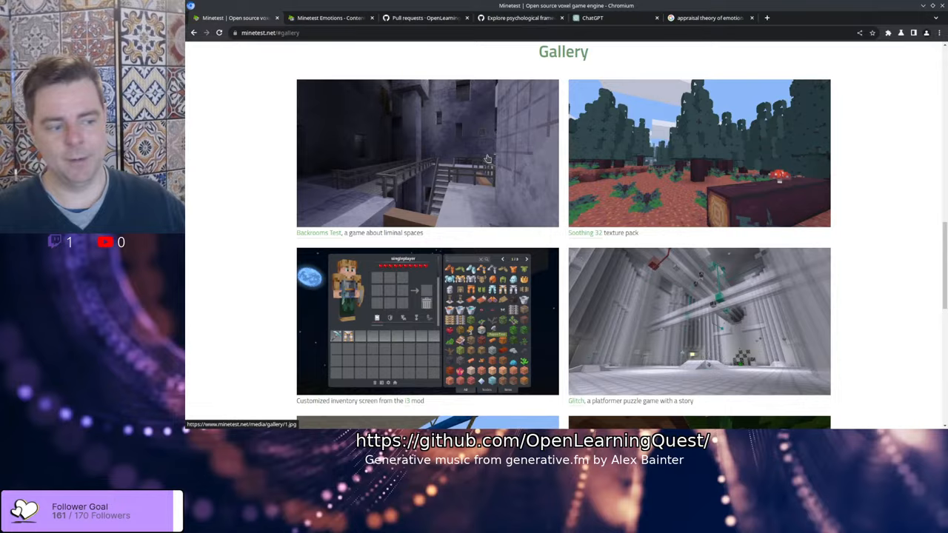
pyautogui.scroll(-3)
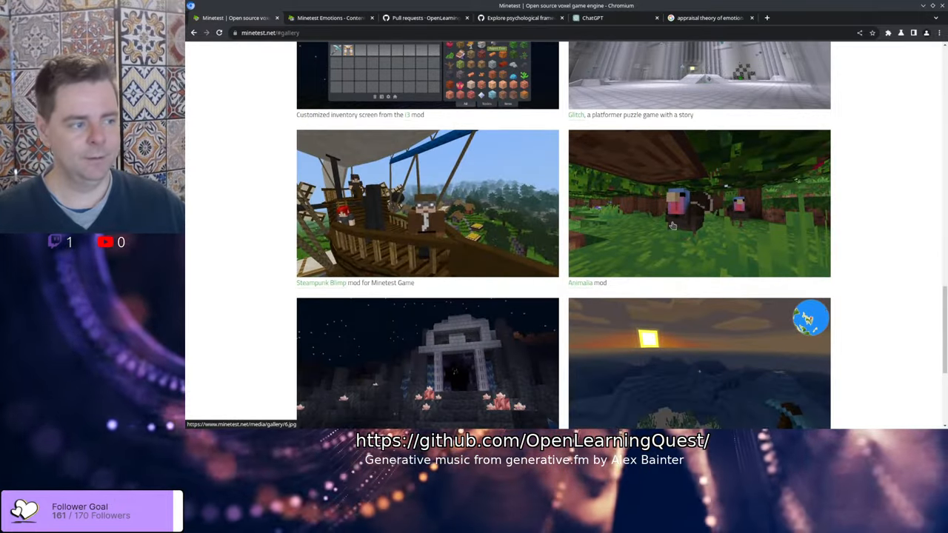
pyautogui.scroll(3)
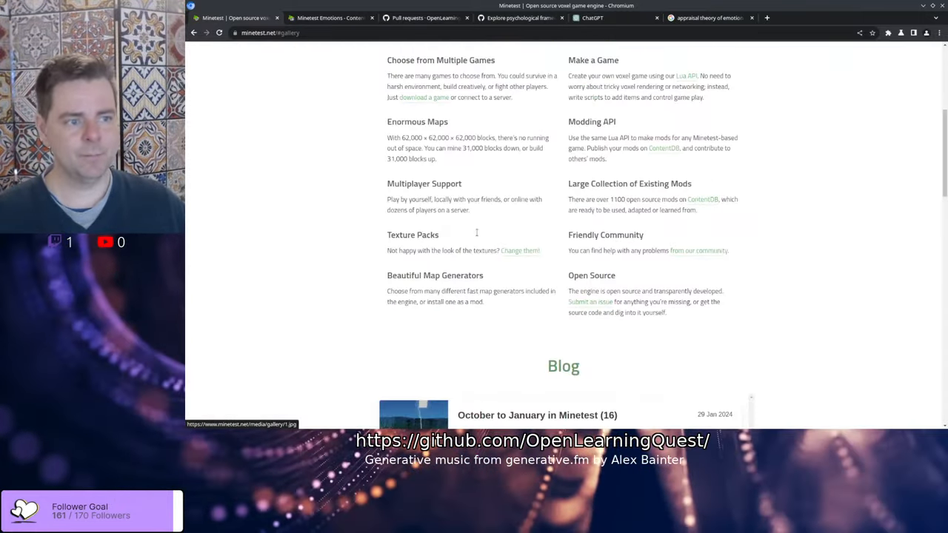
pyautogui.click(329, 17)
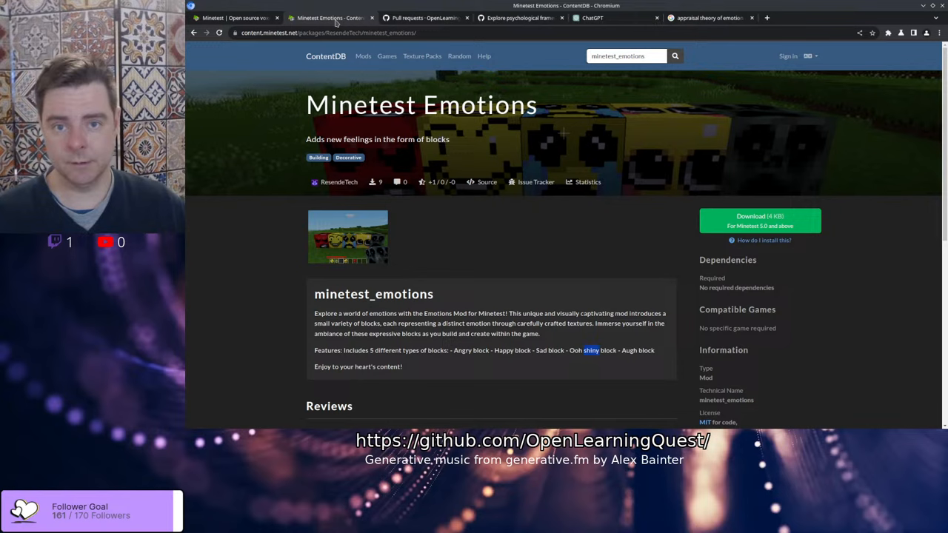
pyautogui.moveTo(508, 296)
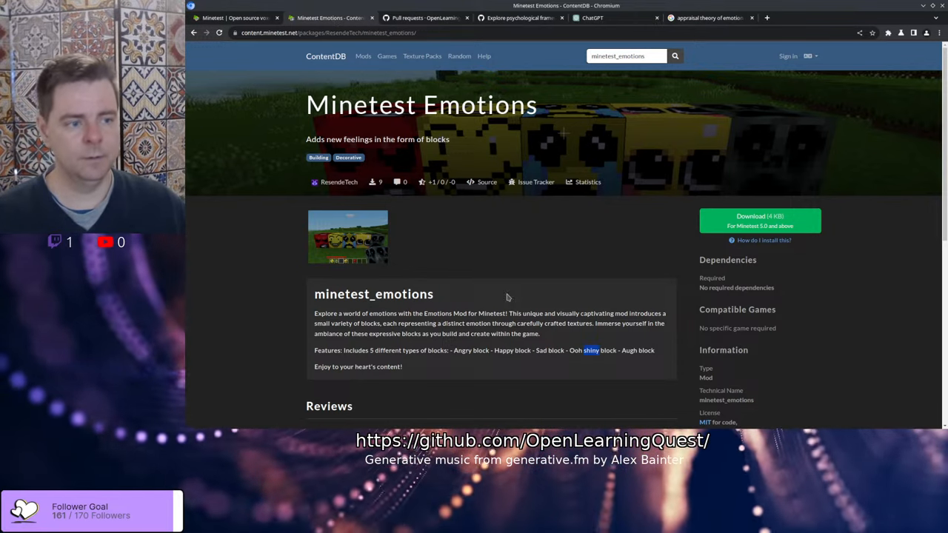
pyautogui.moveTo(779, 154)
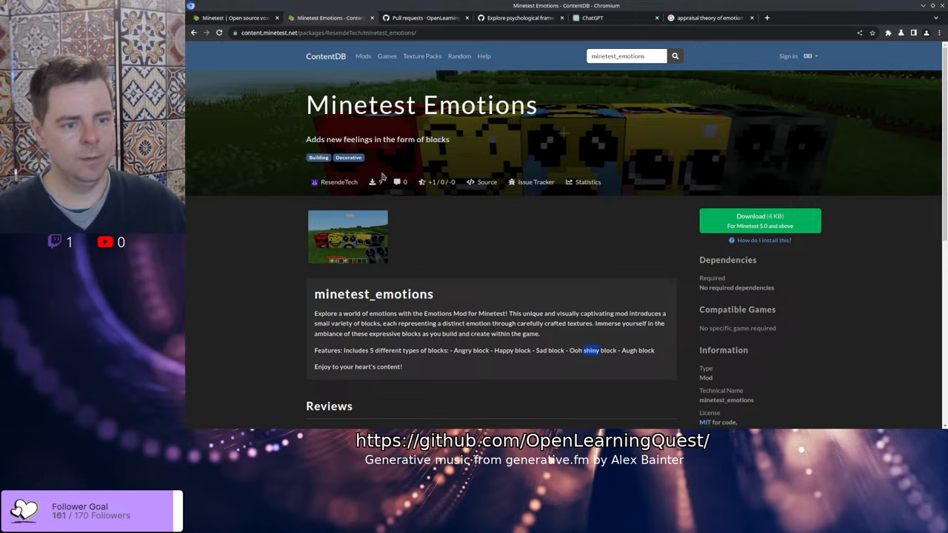
pyautogui.moveTo(408, 136)
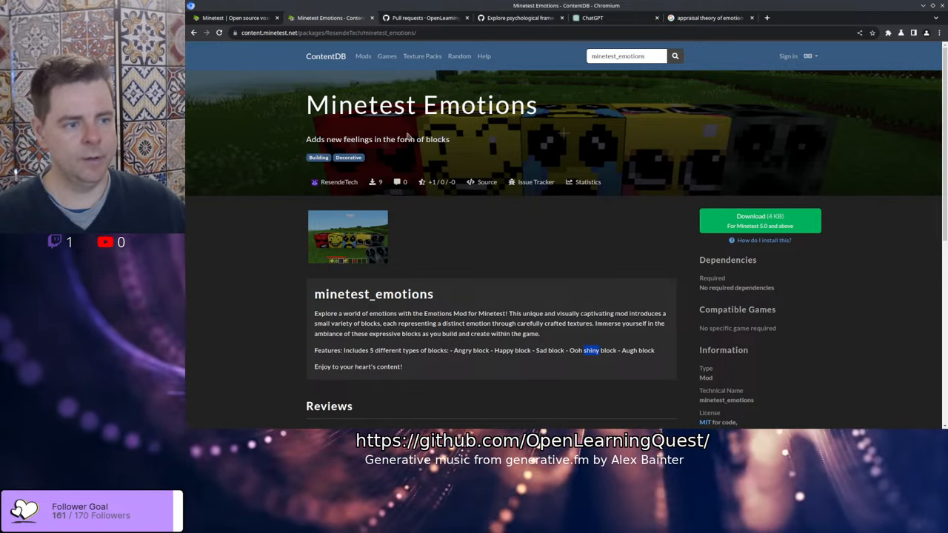
pyautogui.moveTo(489, 196)
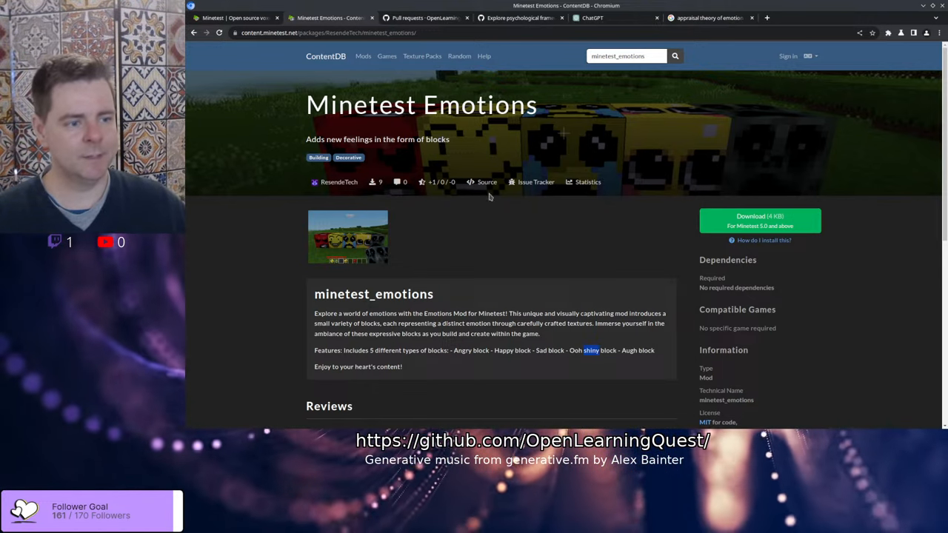
pyautogui.moveTo(321, 61)
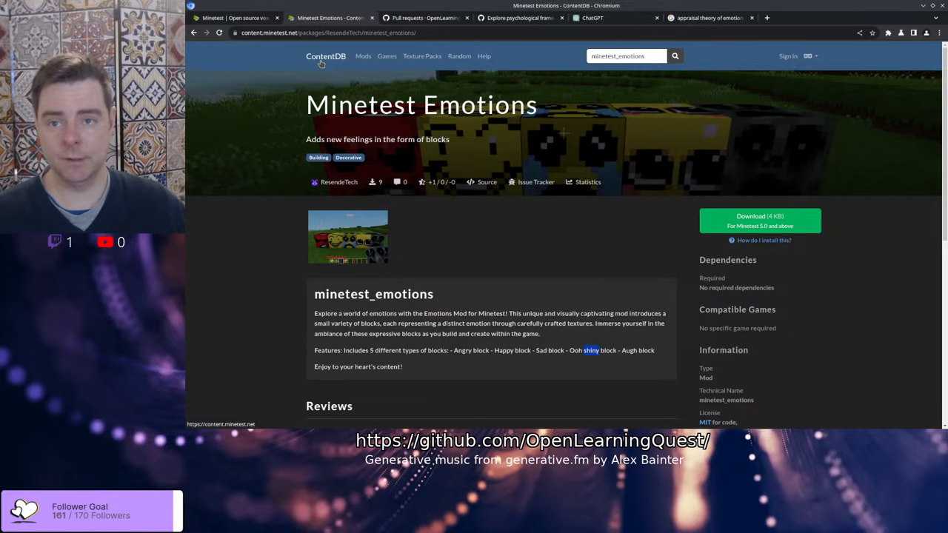
pyautogui.scroll(-3)
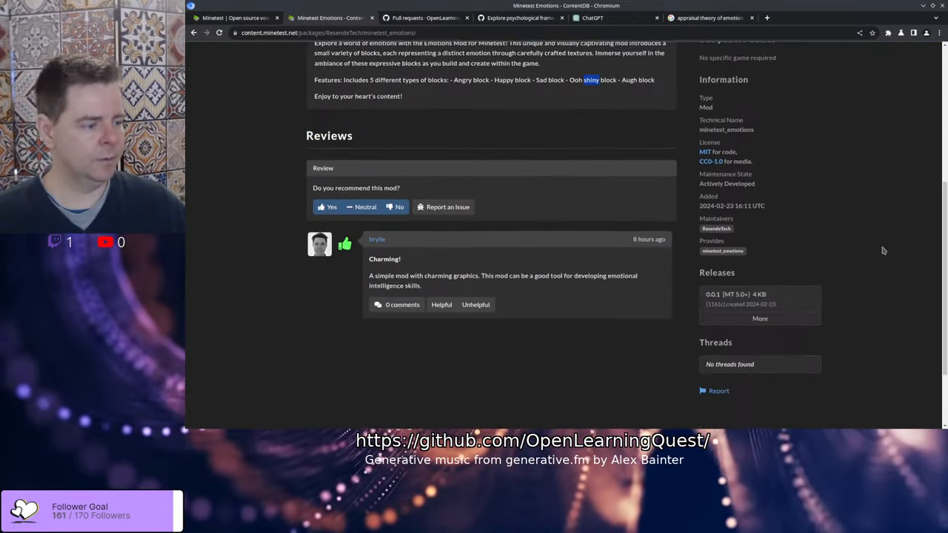
pyautogui.scroll(3)
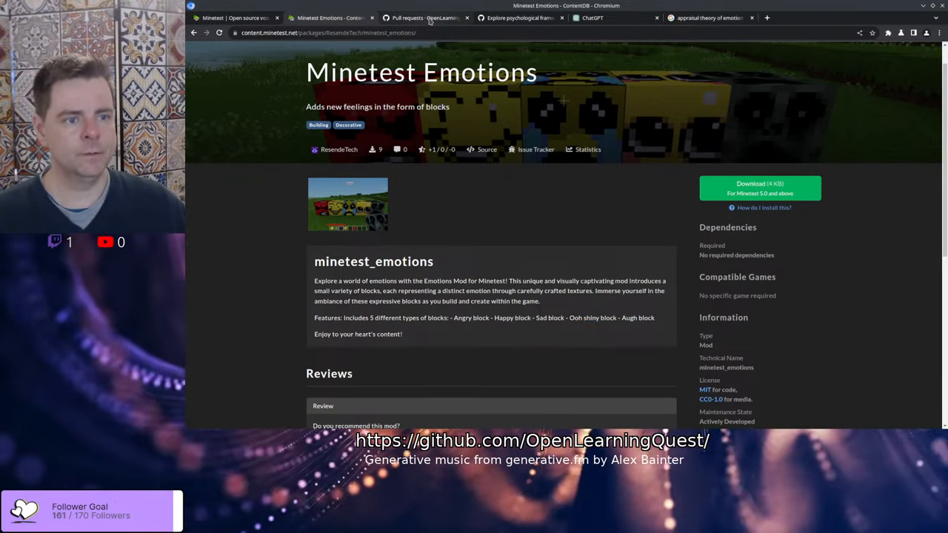
# Reach the minetest_emotions repository page and view its file list and README
pyautogui.click(422, 18)
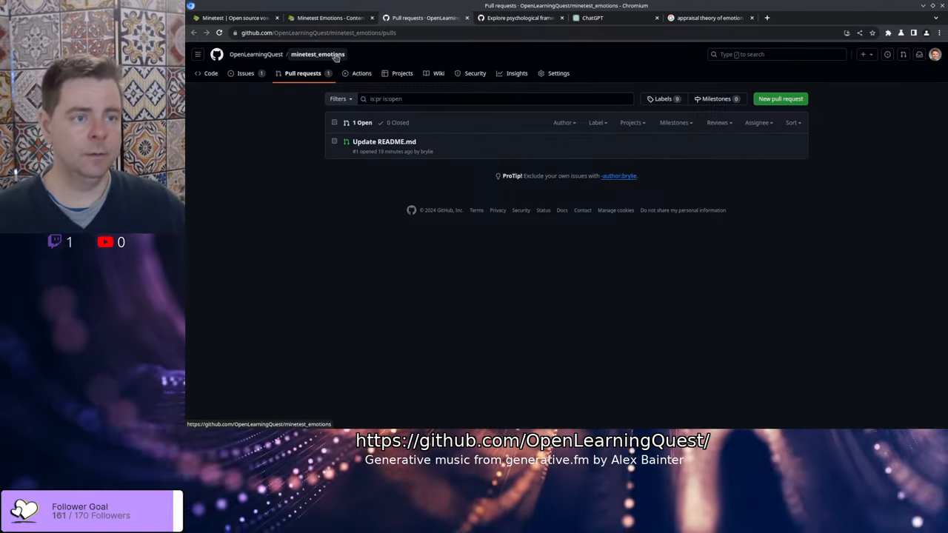
pyautogui.click(318, 53)
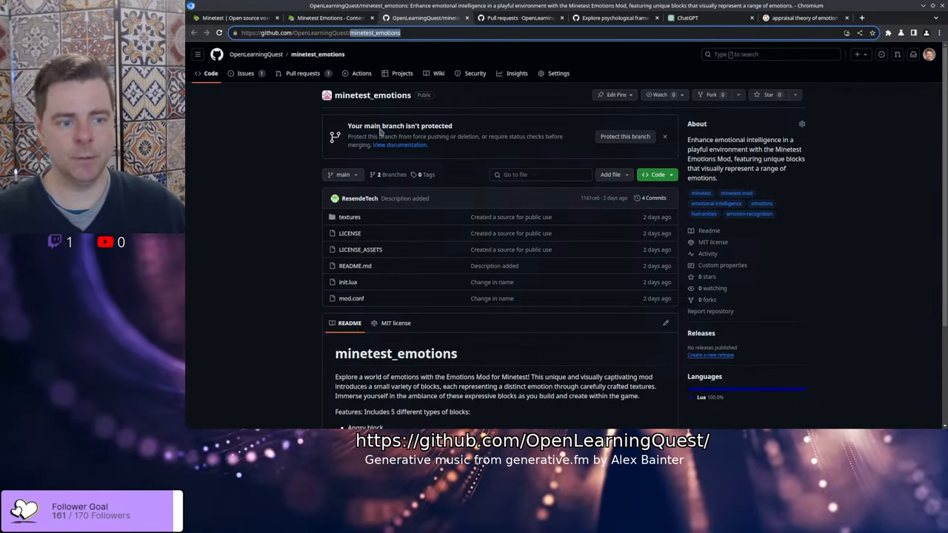
pyautogui.scroll(-3)
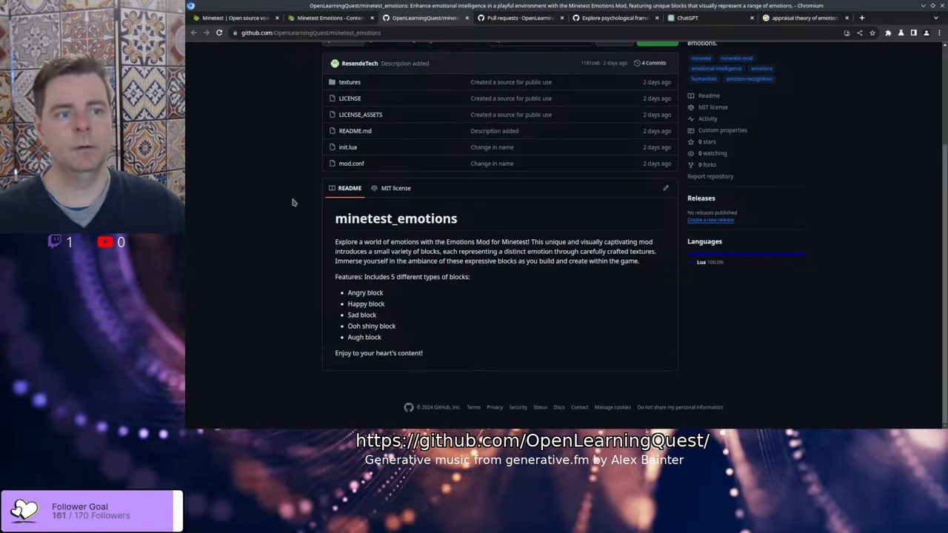
pyautogui.moveTo(350, 98)
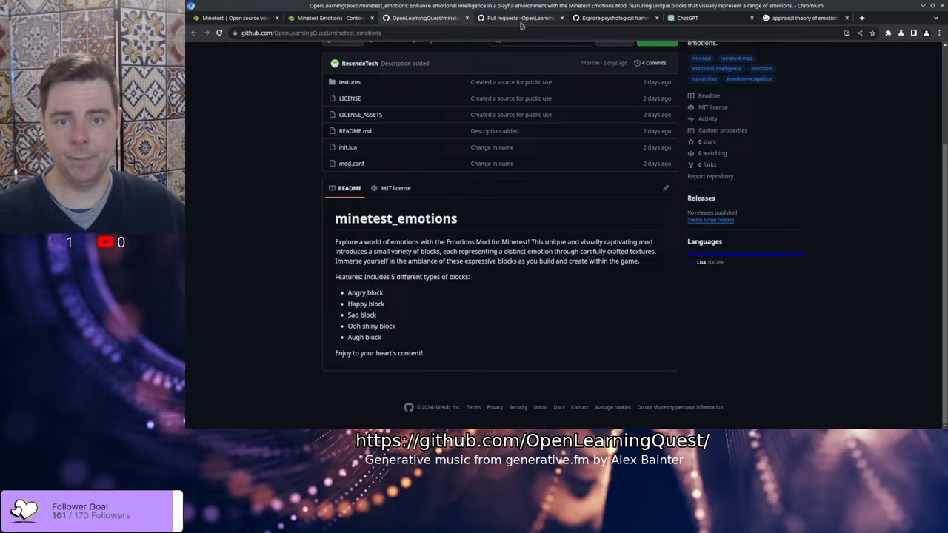
# Show the Files changed of pull request #1 'Update README.md', including the new CONTRIBUTING.md
pyautogui.click(518, 18)
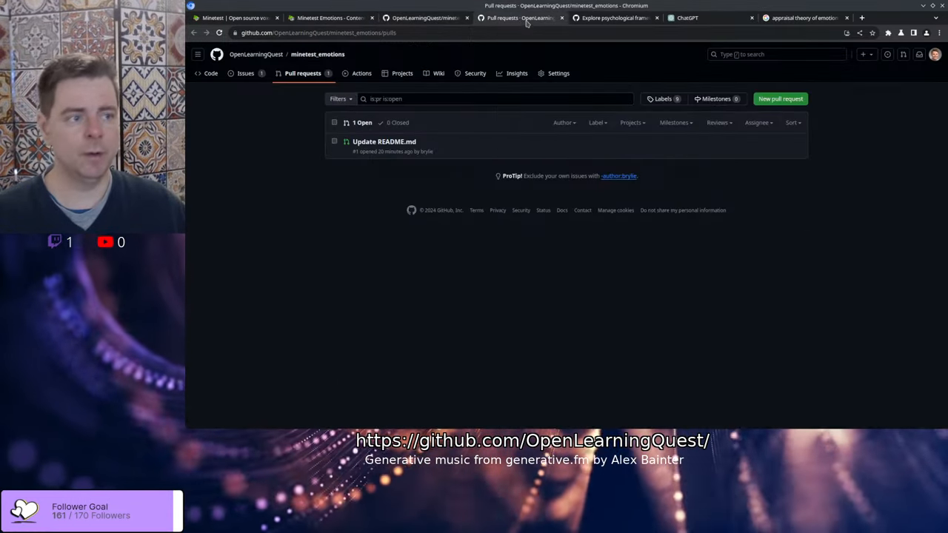
pyautogui.click(385, 142)
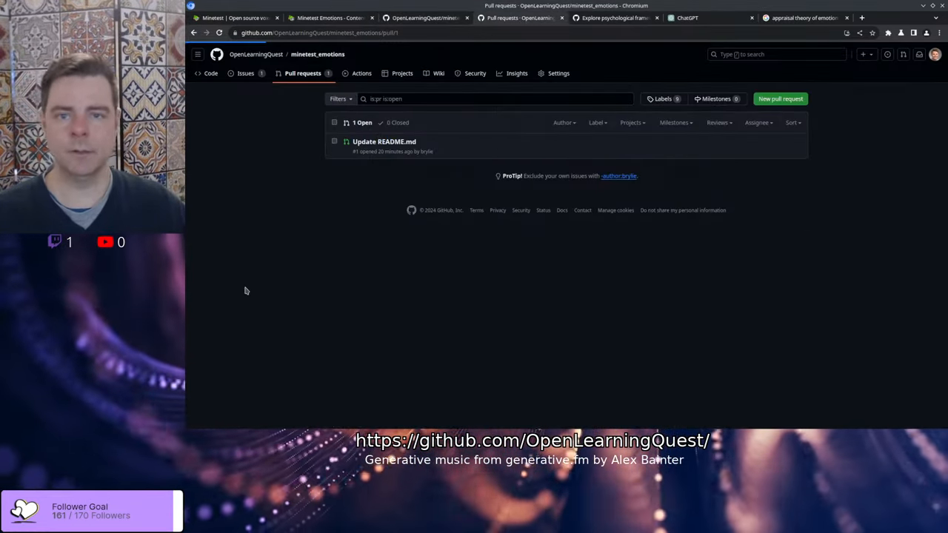
pyautogui.click(383, 141)
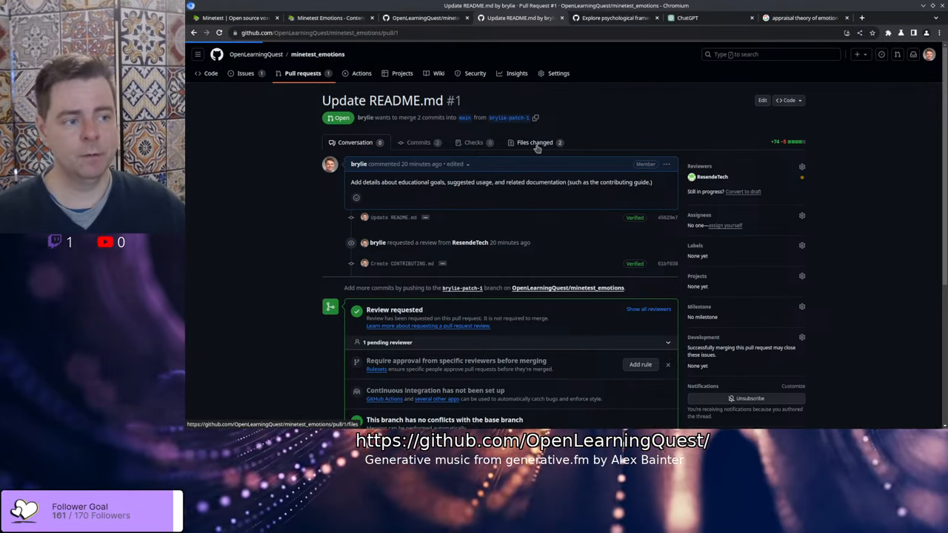
pyautogui.click(534, 142)
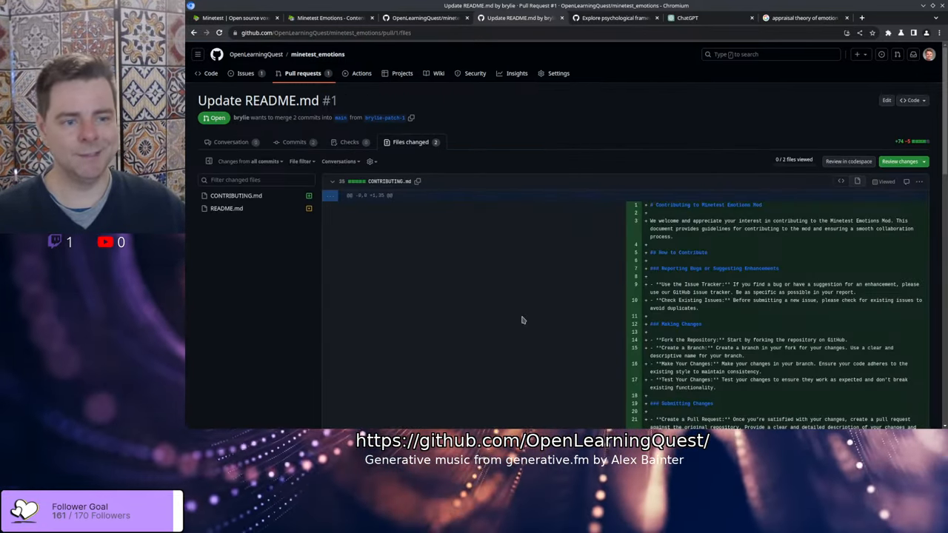
pyautogui.scroll(3)
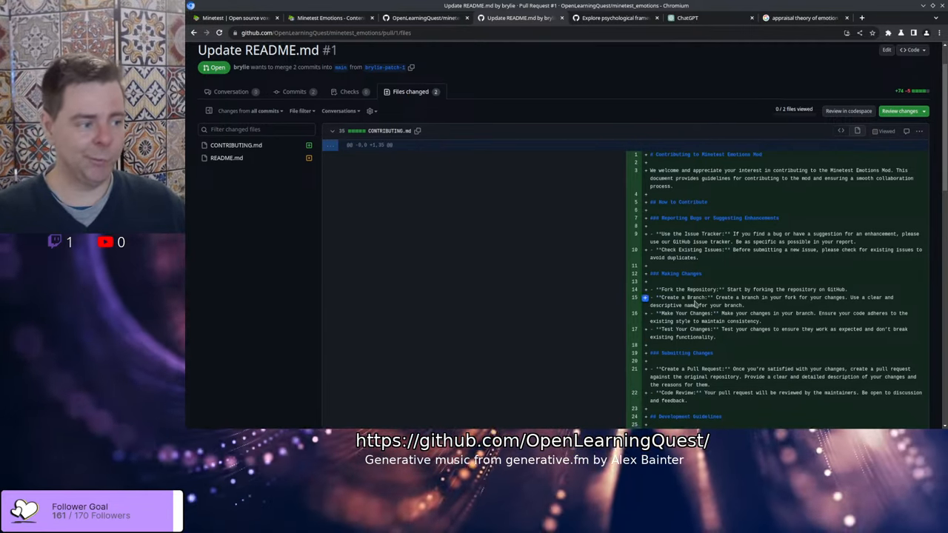
pyautogui.scroll(-3)
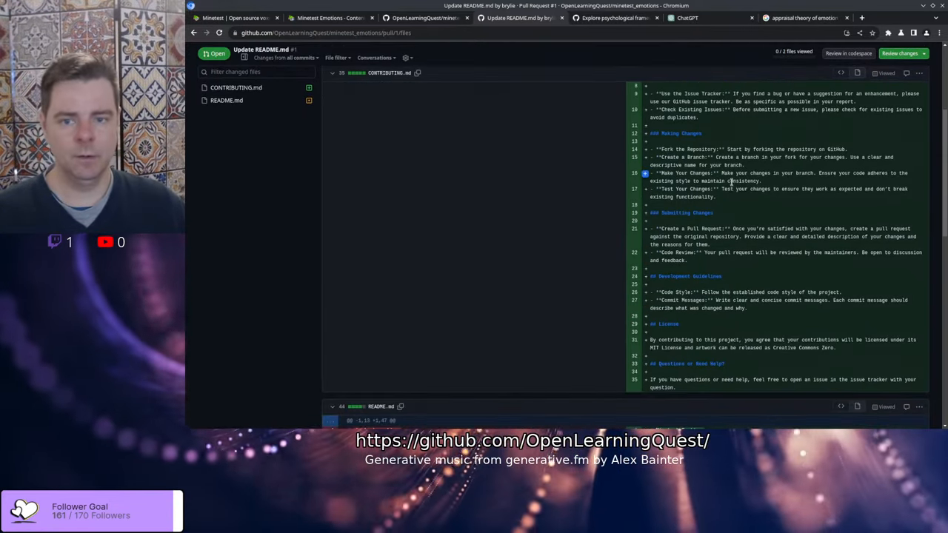
pyautogui.scroll(3)
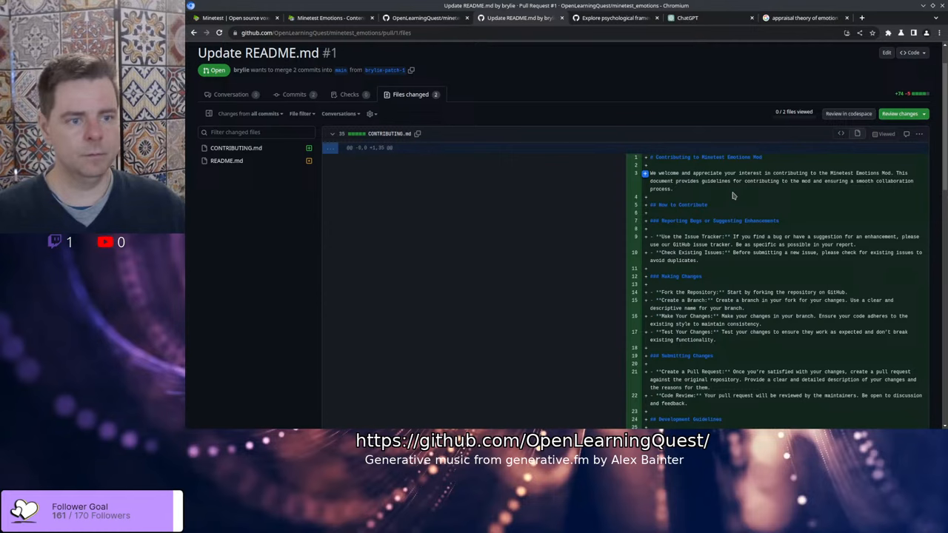
pyautogui.moveTo(721, 222)
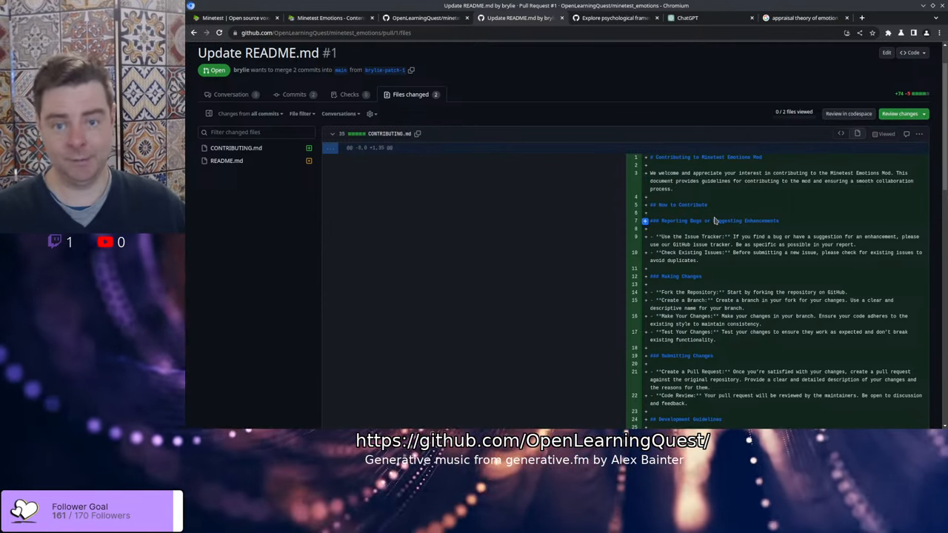
pyautogui.scroll(3)
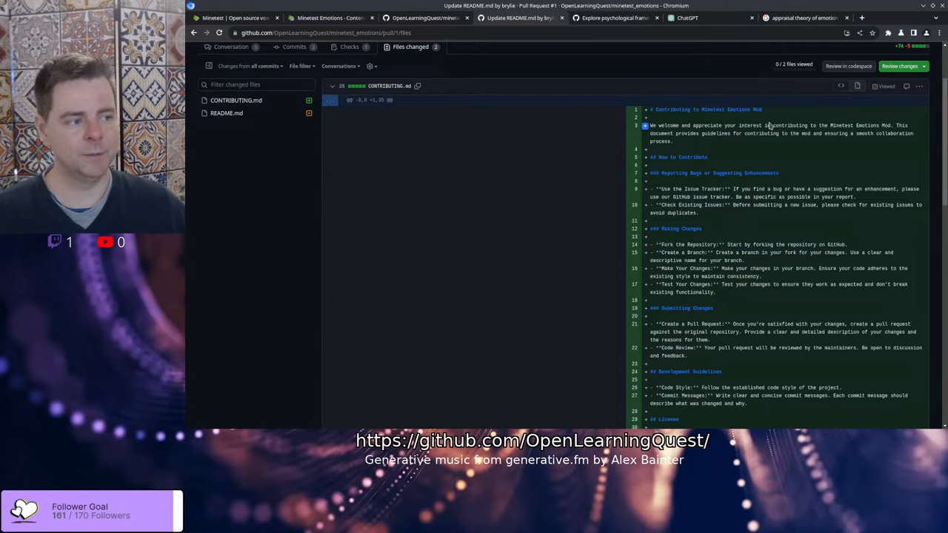
pyautogui.scroll(-3)
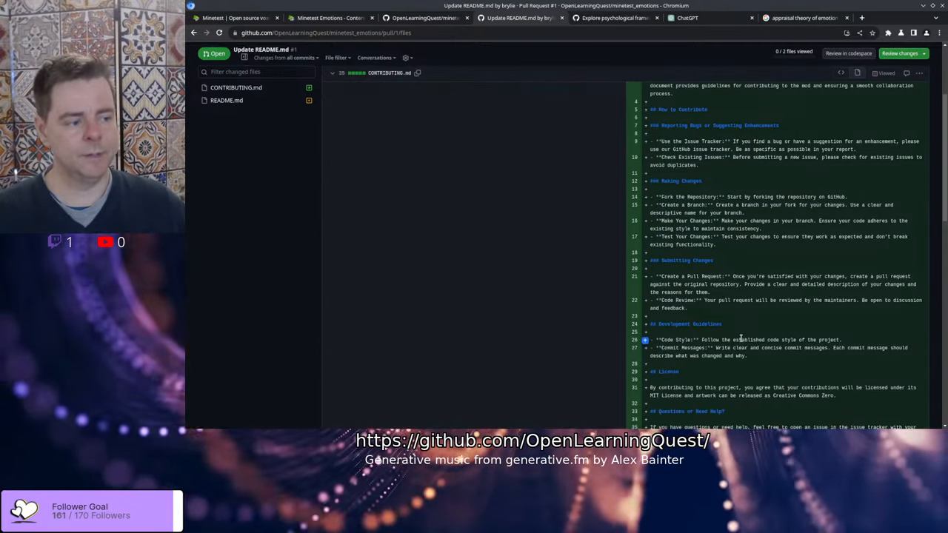
pyautogui.scroll(-3)
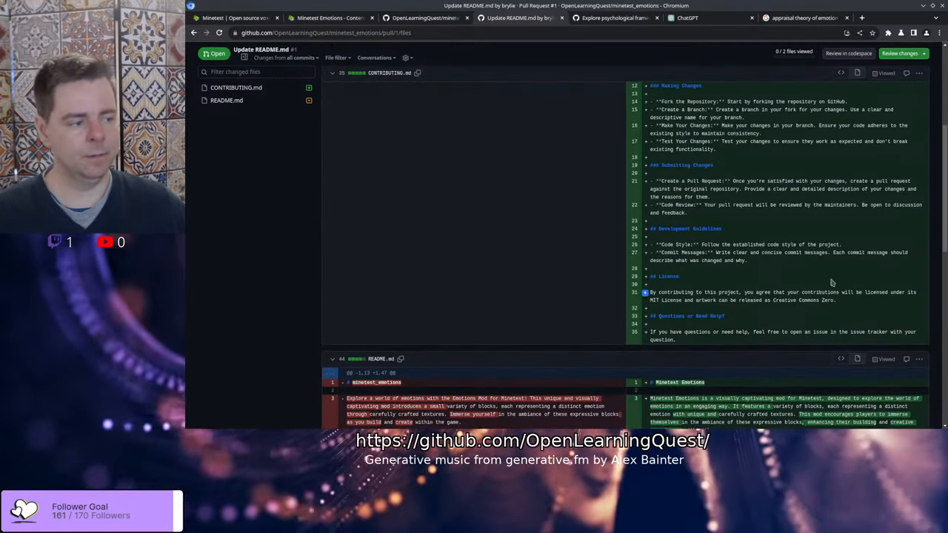
pyautogui.scroll(-3)
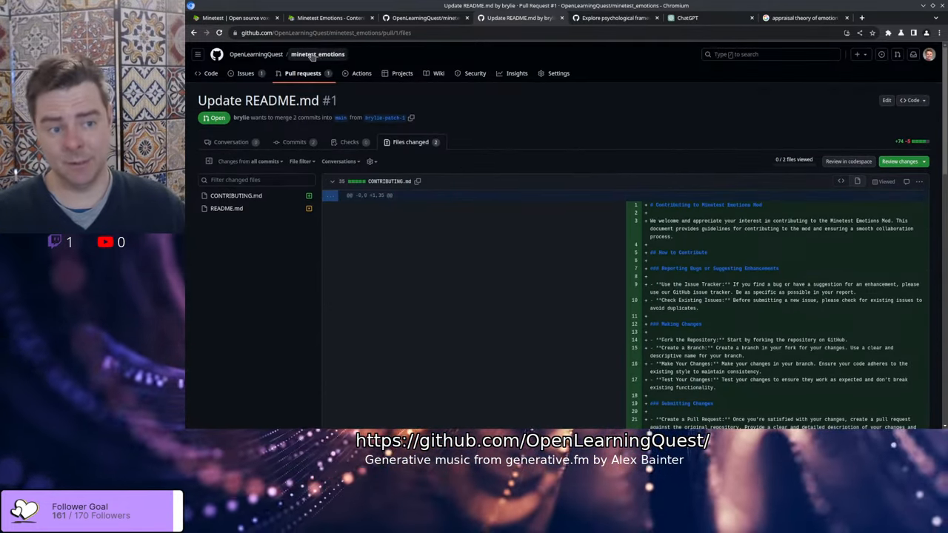
pyautogui.scroll(-3)
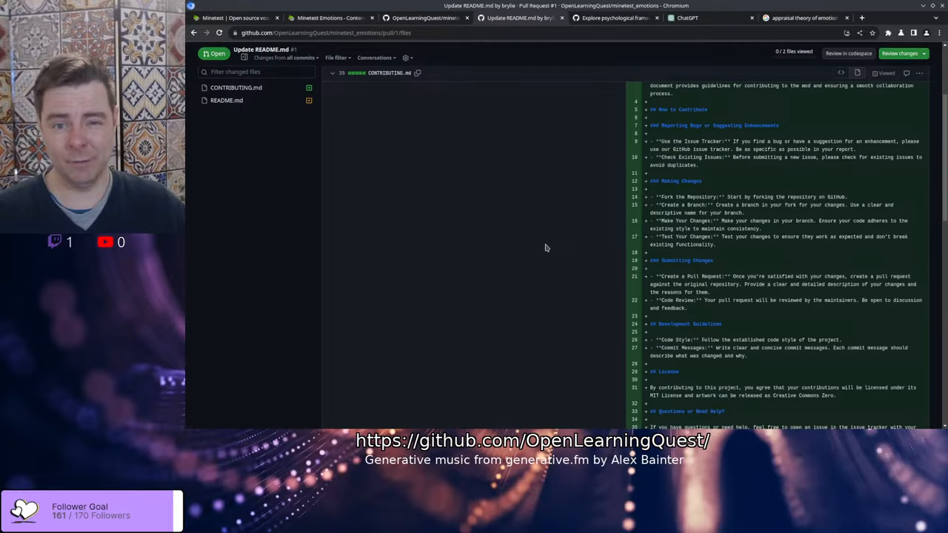
pyautogui.scroll(-3)
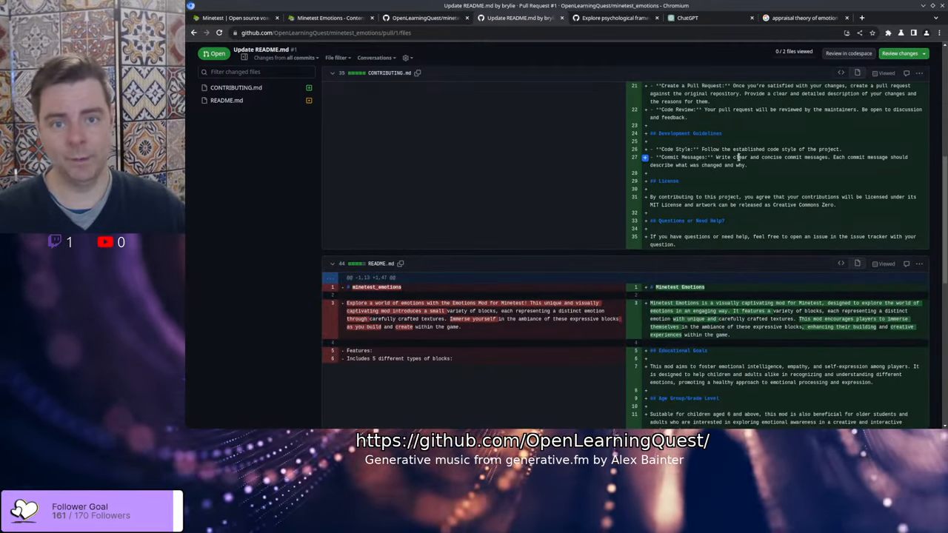
pyautogui.scroll(-3)
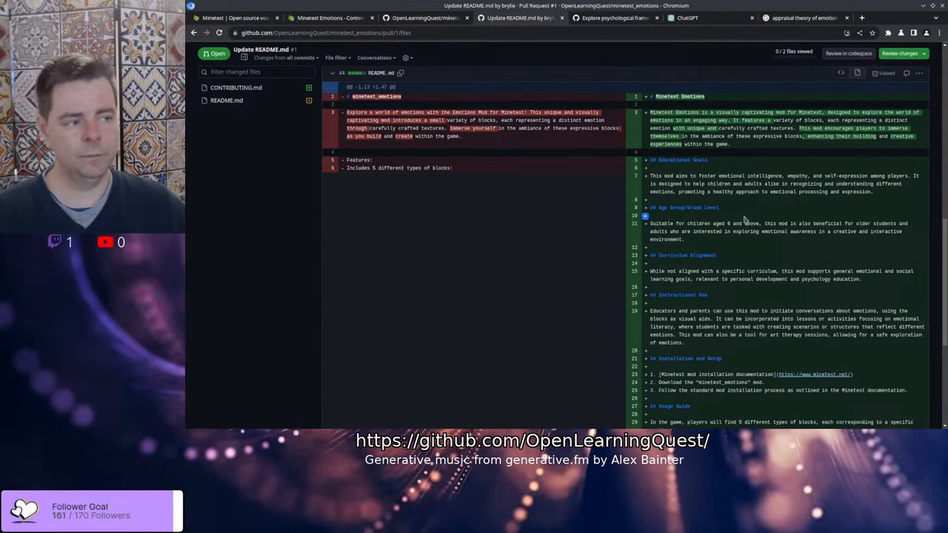
pyautogui.moveTo(565, 214)
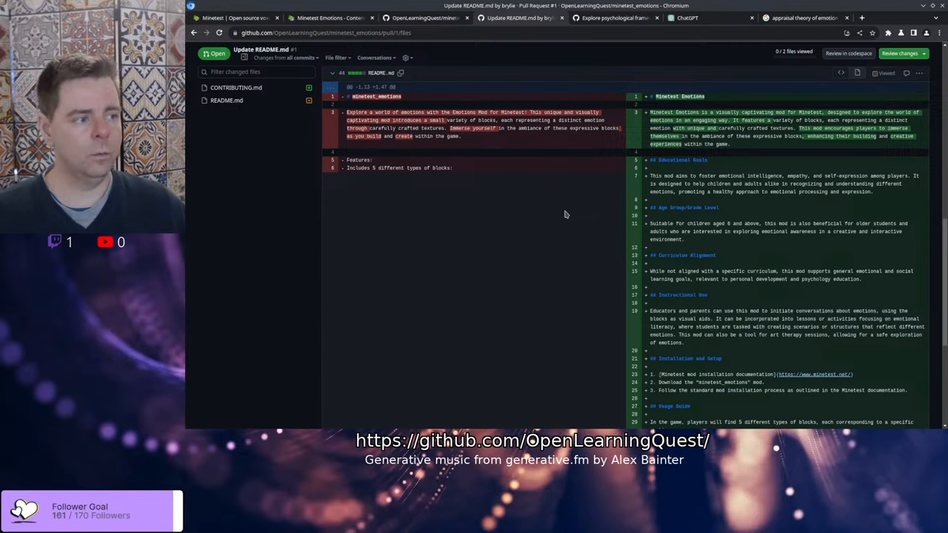
pyautogui.moveTo(655, 250)
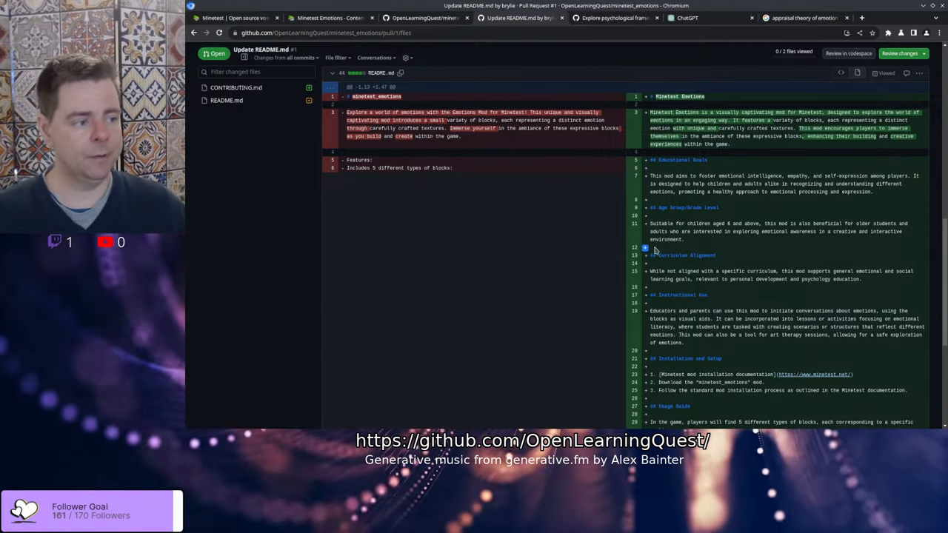
pyautogui.moveTo(540, 255)
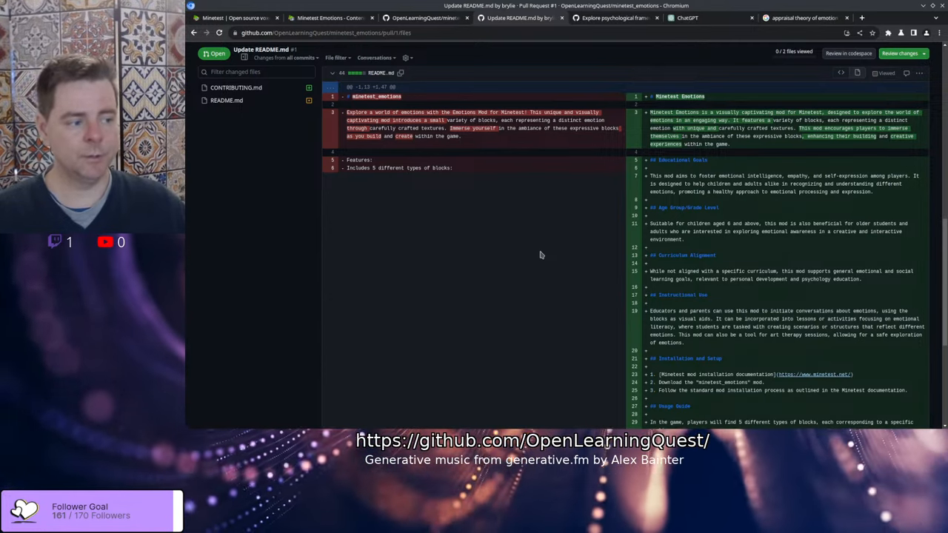
pyautogui.scroll(-3)
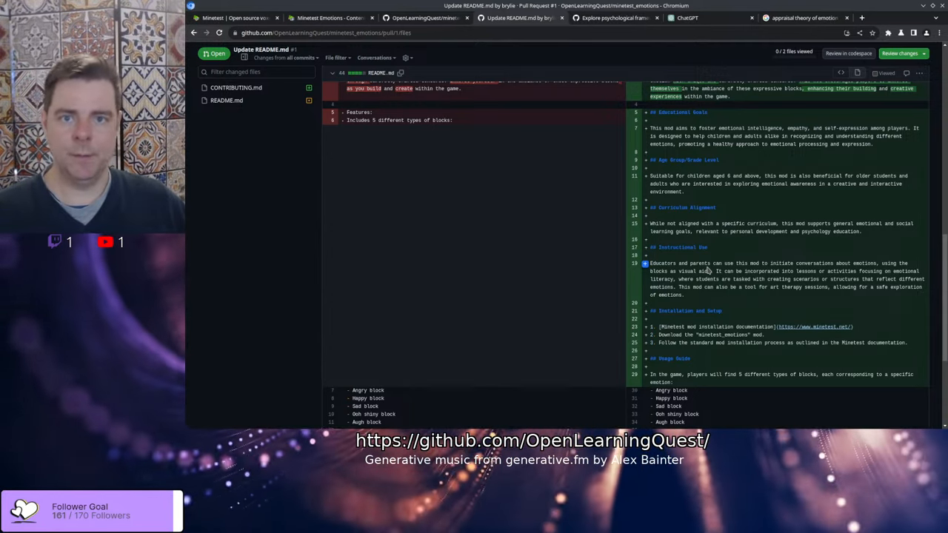
pyautogui.moveTo(770, 271)
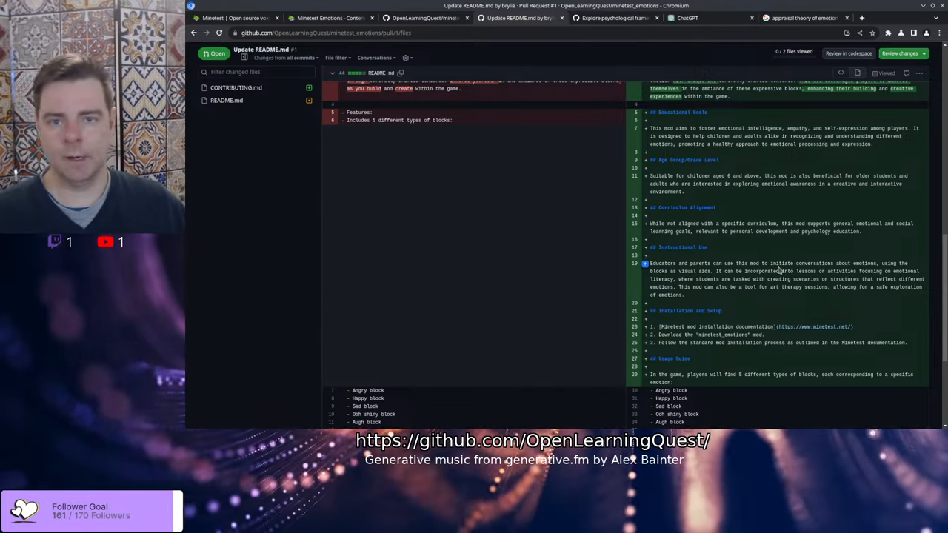
pyautogui.moveTo(714, 375)
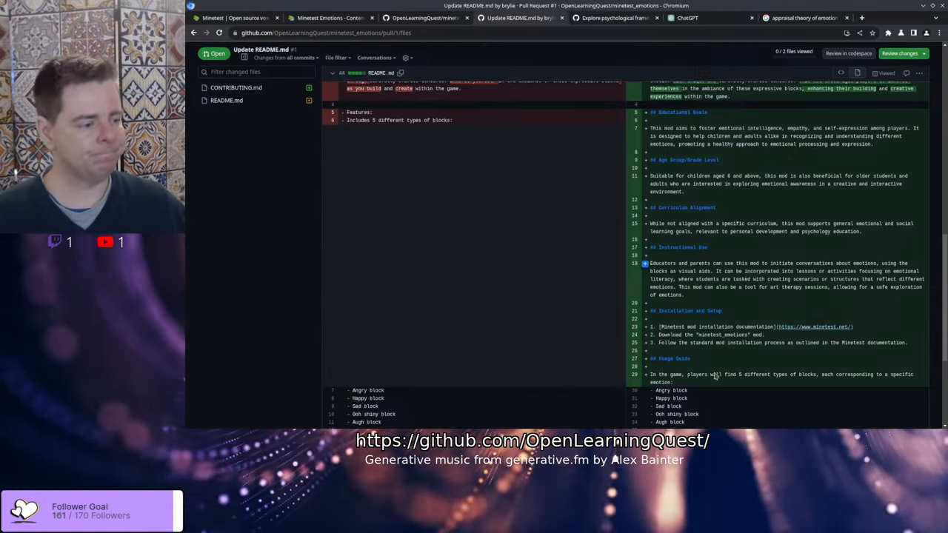
pyautogui.scroll(-3)
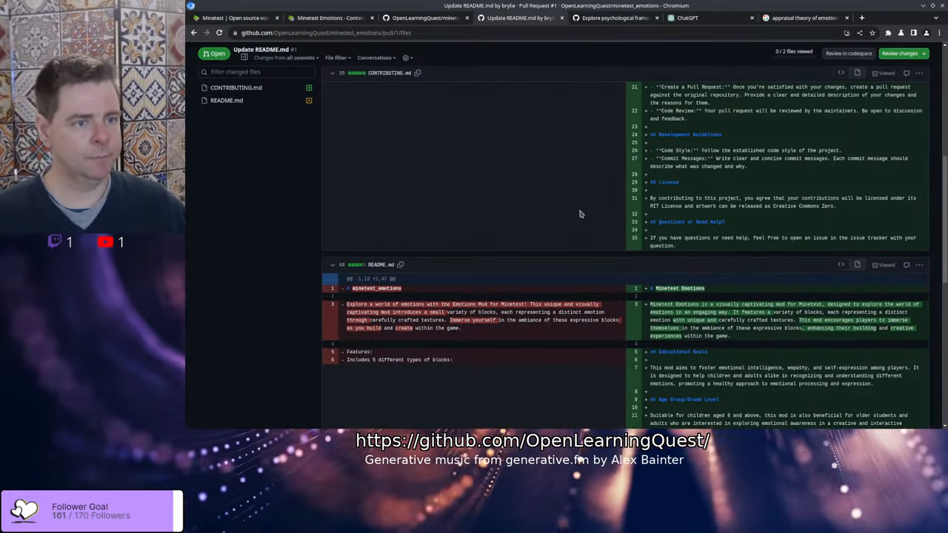
pyautogui.scroll(3)
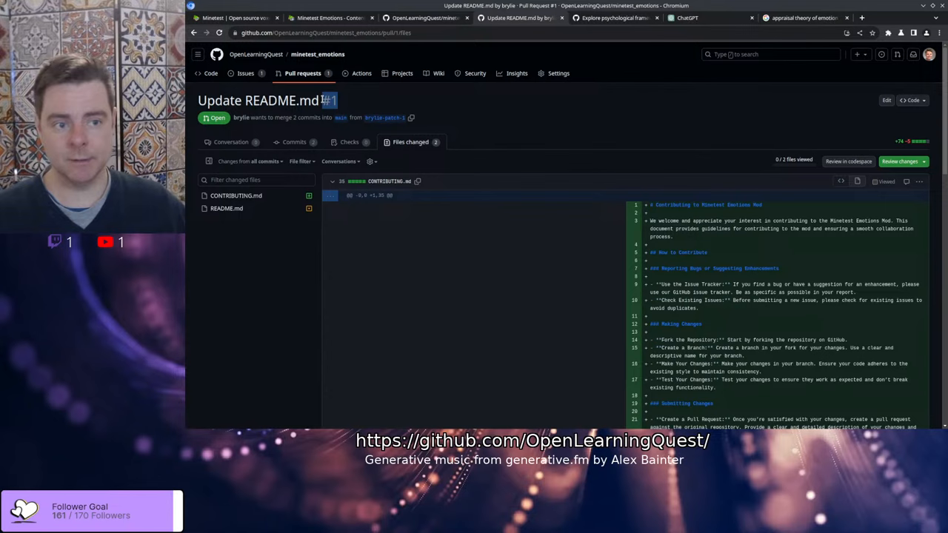
pyautogui.moveTo(384, 117)
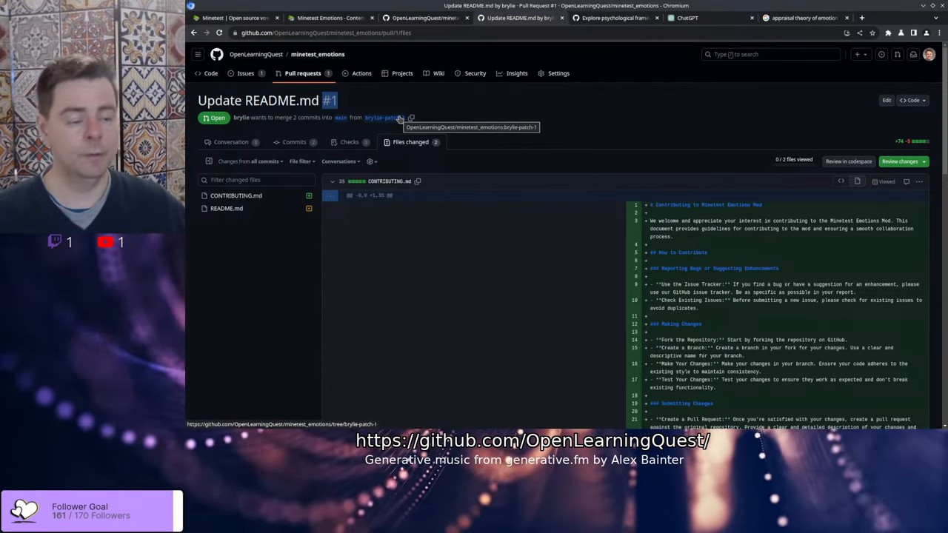
pyautogui.moveTo(568, 101)
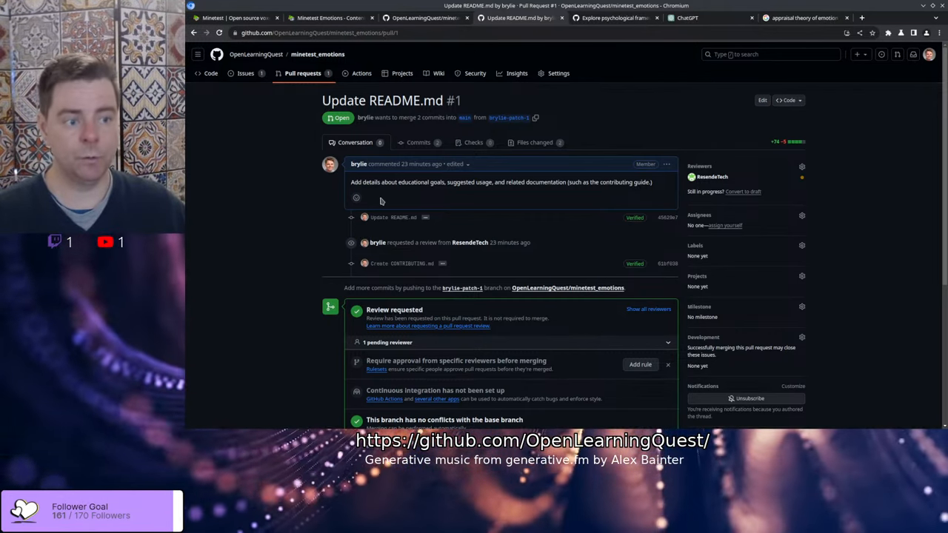
pyautogui.moveTo(711, 176)
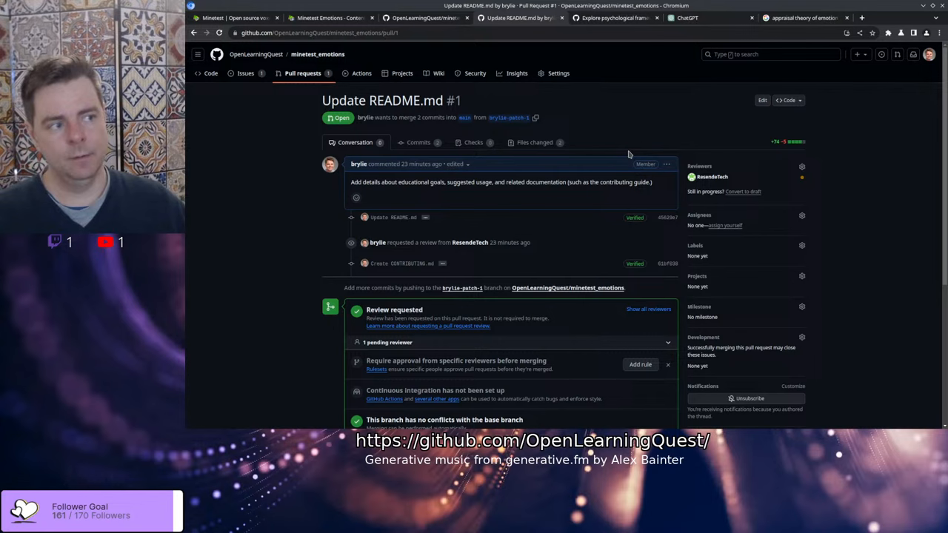
pyautogui.moveTo(684, 17)
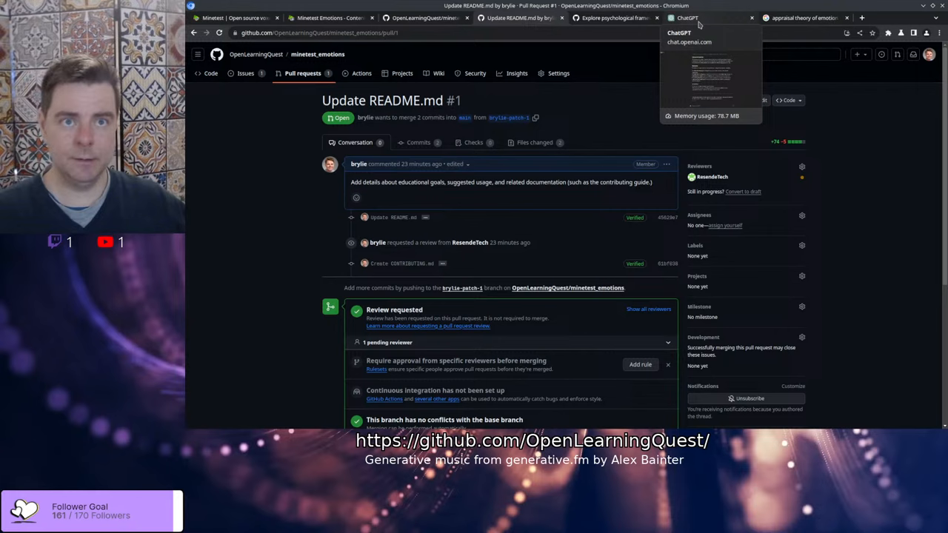
pyautogui.moveTo(613, 26)
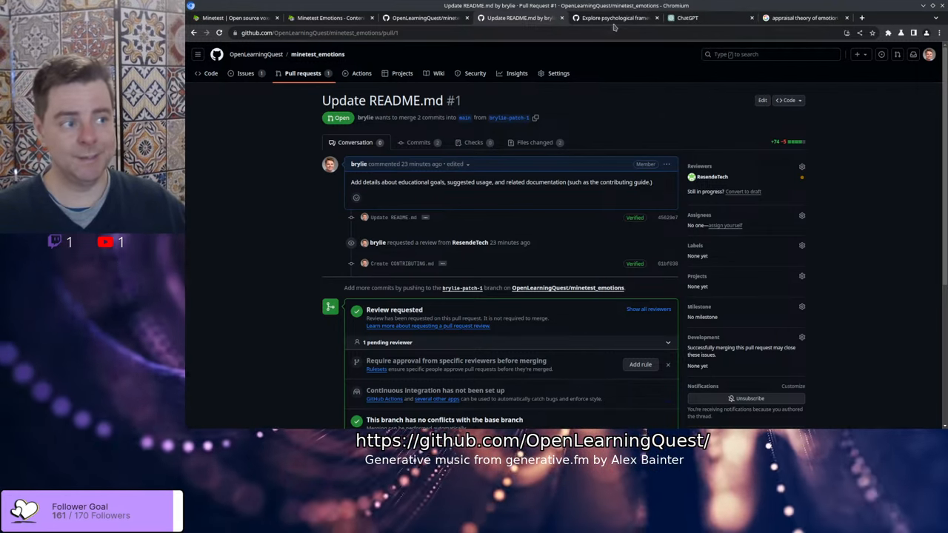
# Switch to issue #2 on psychological frameworks for emotional classification
pyautogui.click(615, 18)
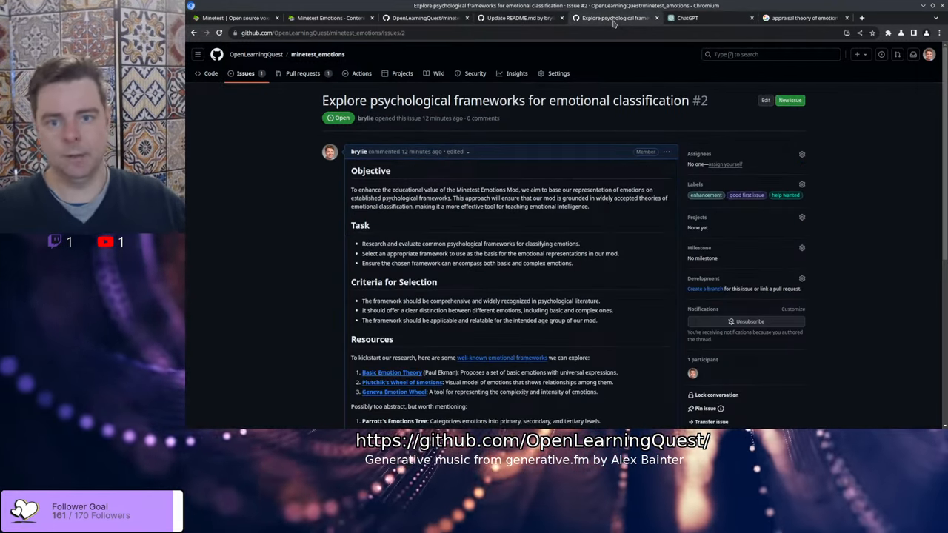
pyautogui.moveTo(219, 259)
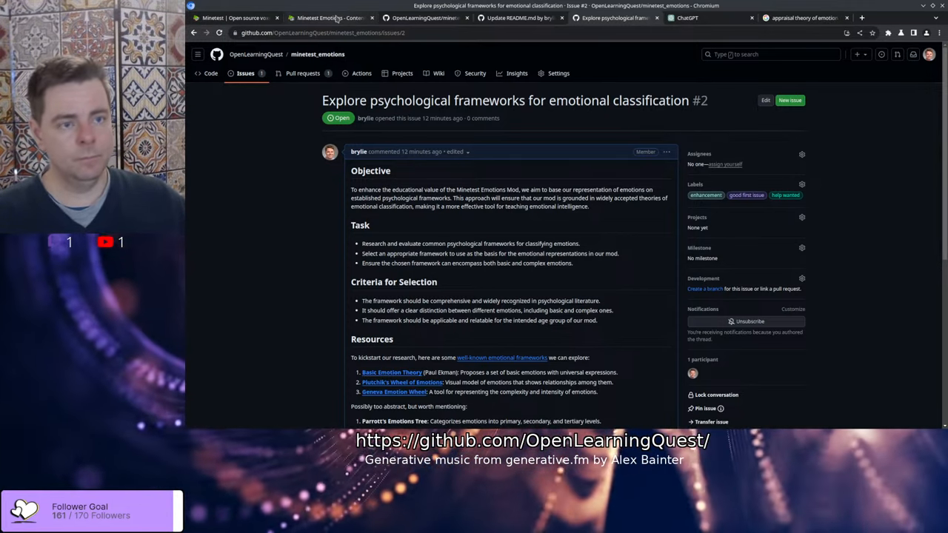
# On the Minetest Emotions ContentDB page, select 'Augh' in the features and enlarge the emotion-blocks screenshot
pyautogui.click(330, 17)
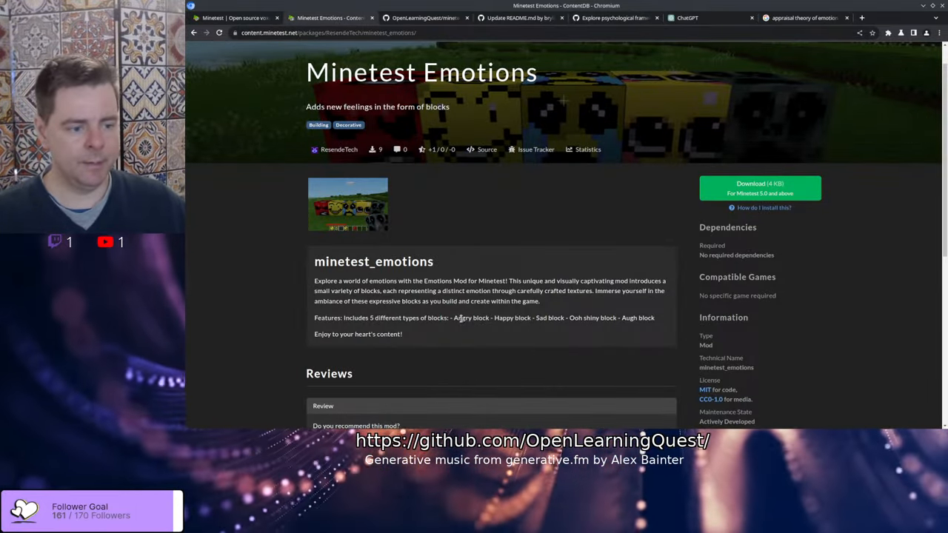
pyautogui.doubleClick(541, 318)
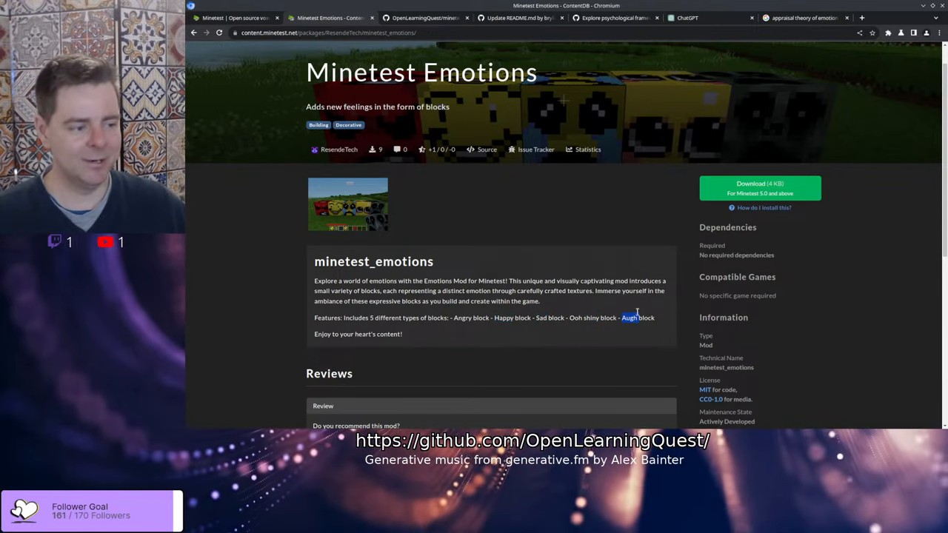
pyautogui.moveTo(683, 319)
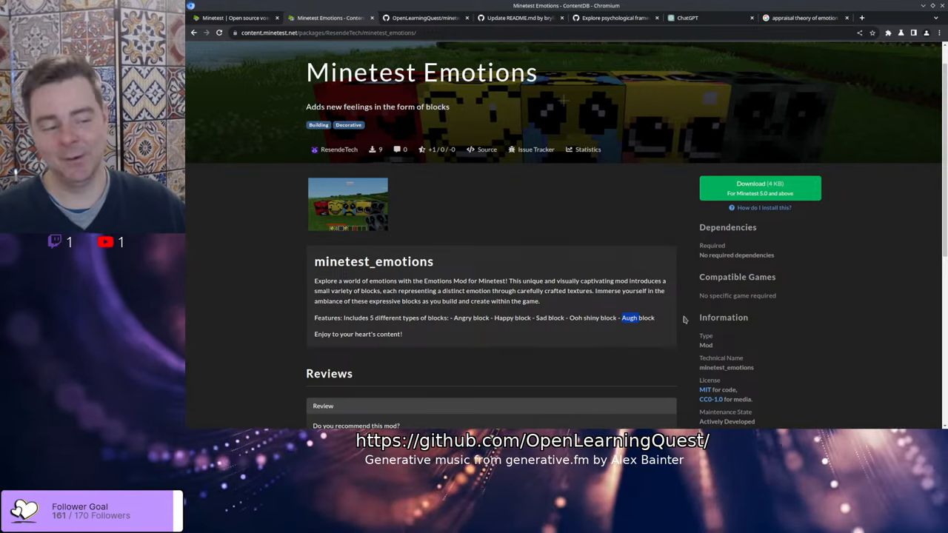
pyautogui.moveTo(524, 186)
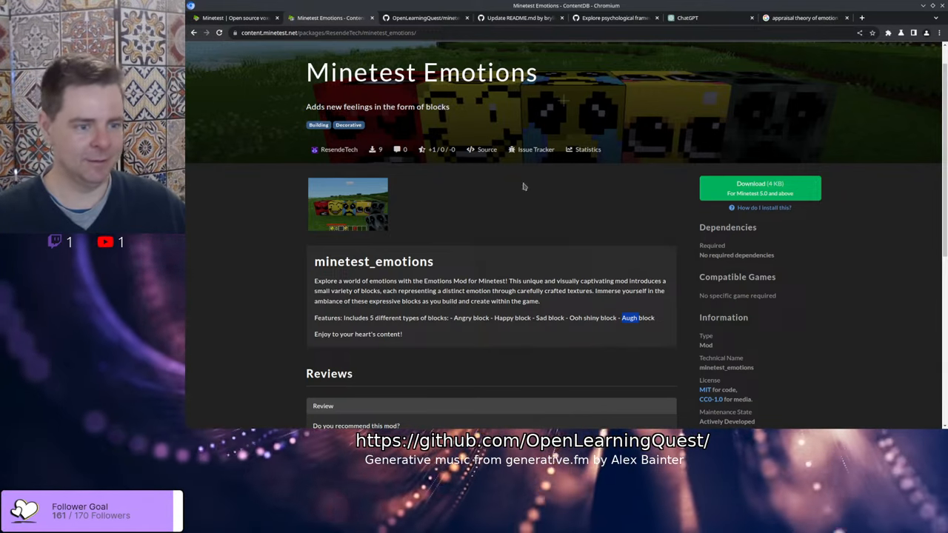
pyautogui.click(347, 204)
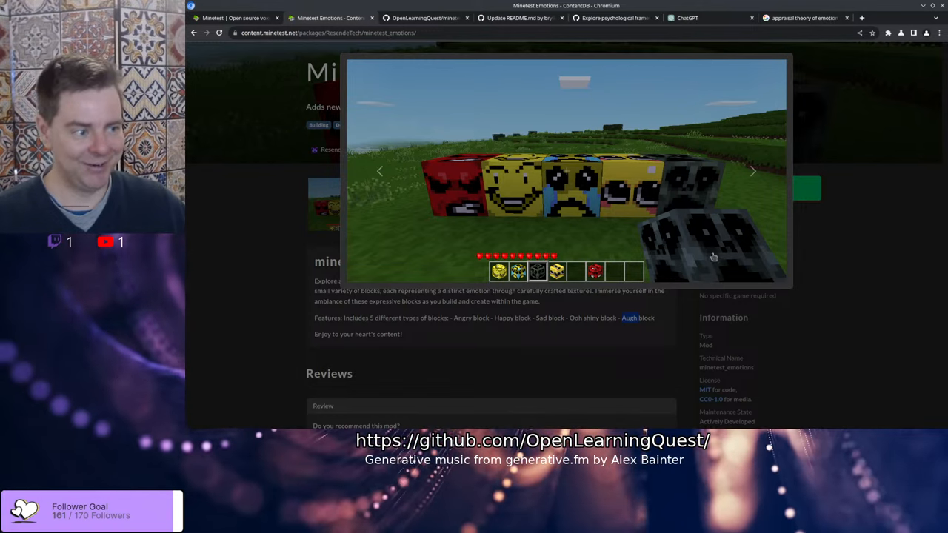
pyautogui.moveTo(509, 184)
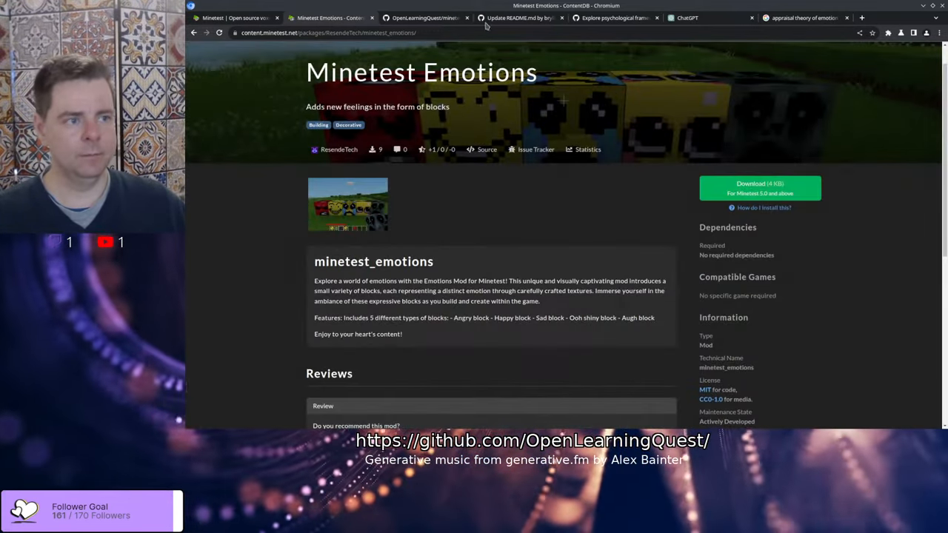
pyautogui.moveTo(519, 18)
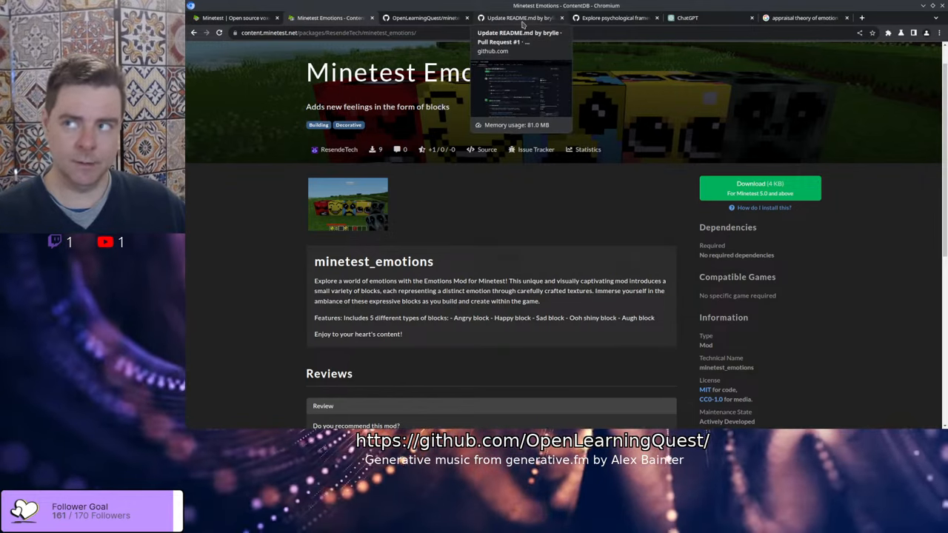
# Return to issue #2 via the 'Update README.md' pull request tab
pyautogui.click(519, 18)
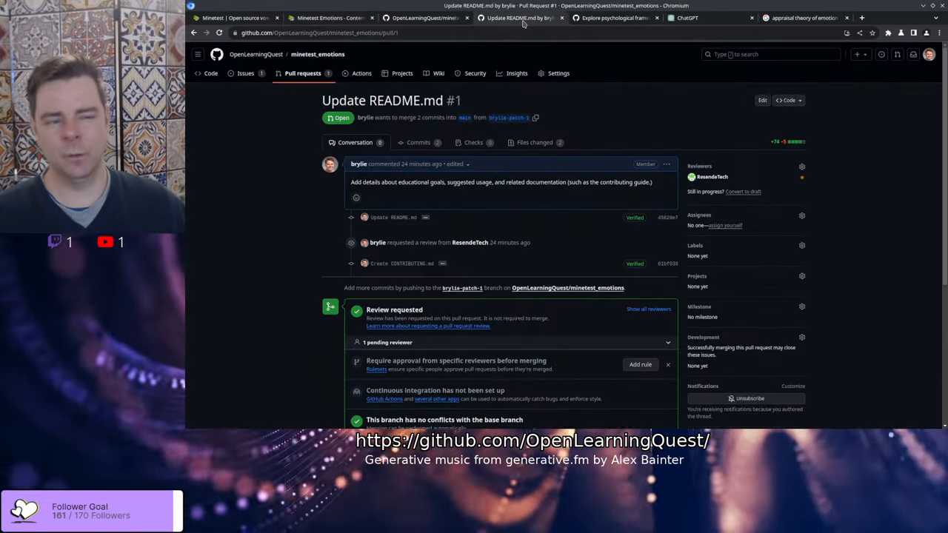
pyautogui.click(615, 18)
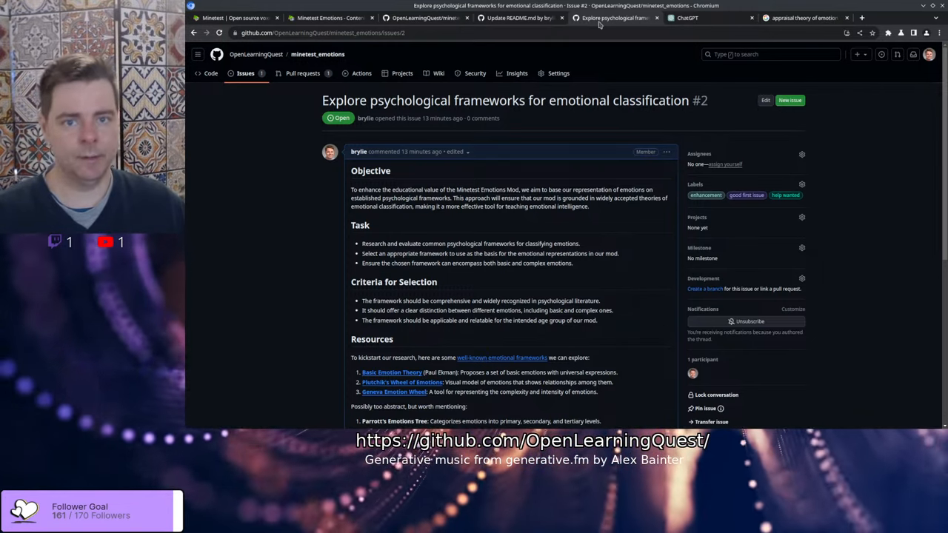
pyautogui.moveTo(265, 250)
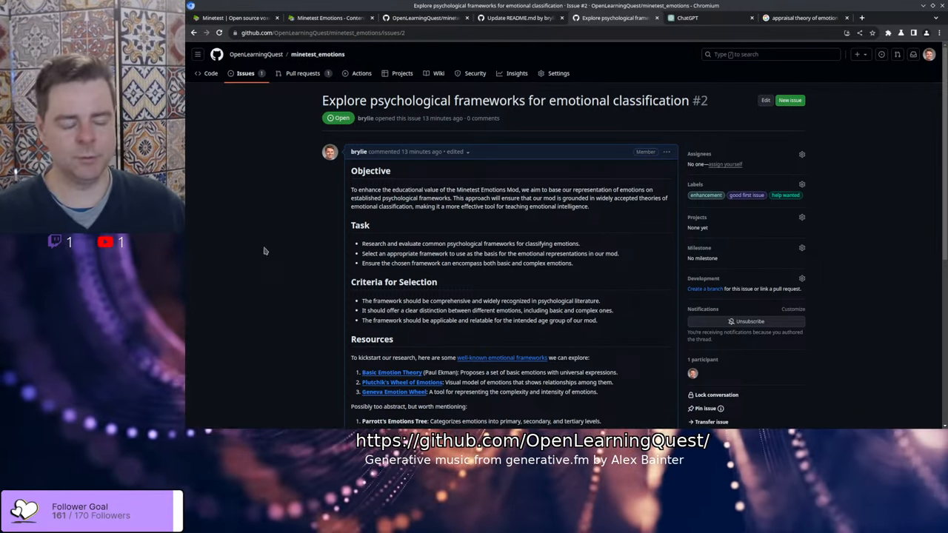
pyautogui.scroll(-3)
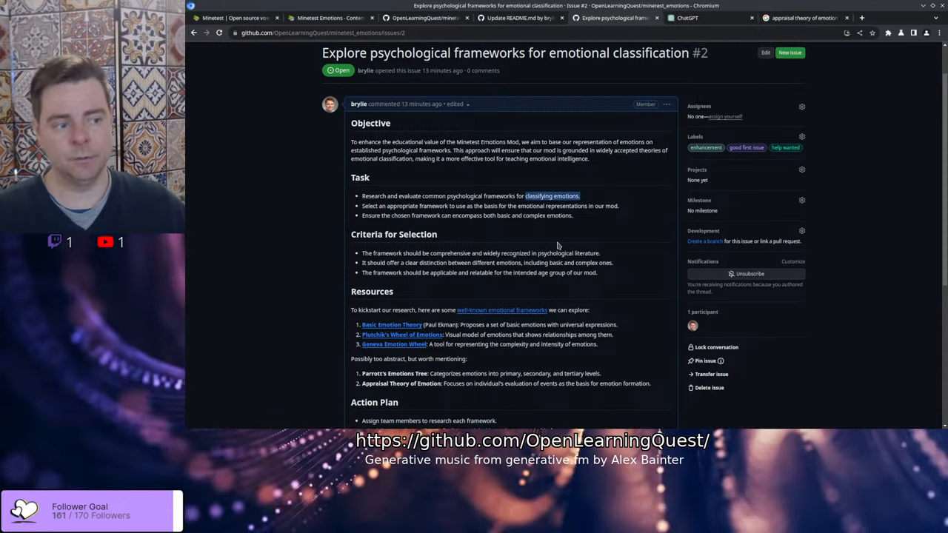
pyautogui.moveTo(465, 222)
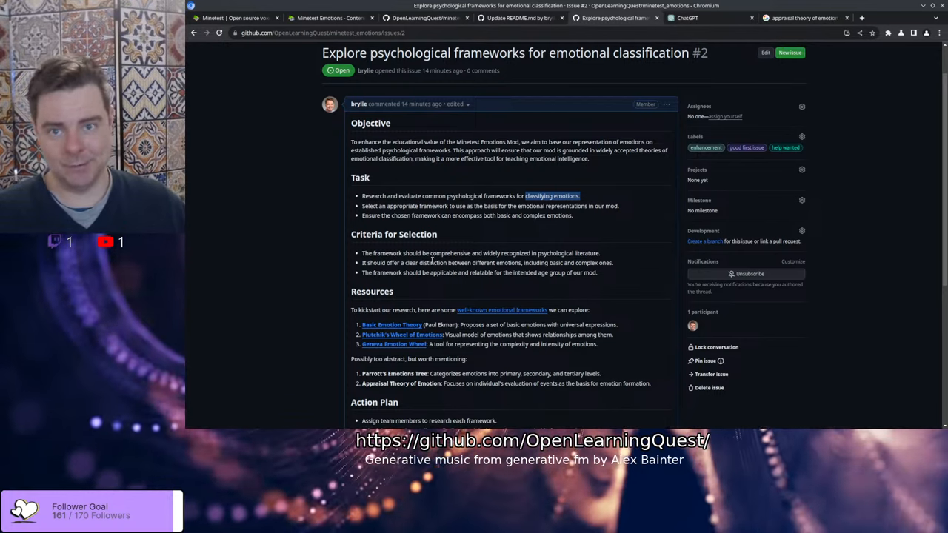
pyautogui.scroll(-3)
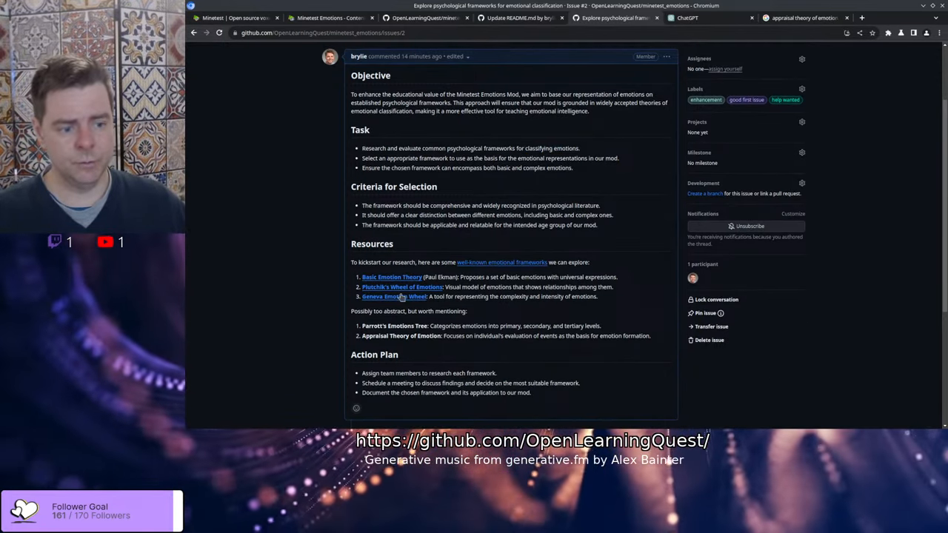
pyautogui.moveTo(391, 277)
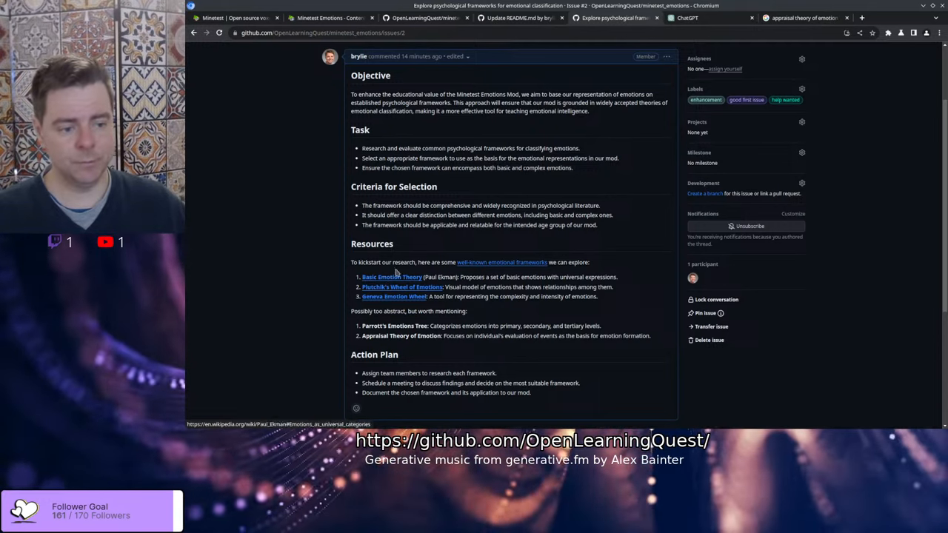
pyautogui.moveTo(654, 336)
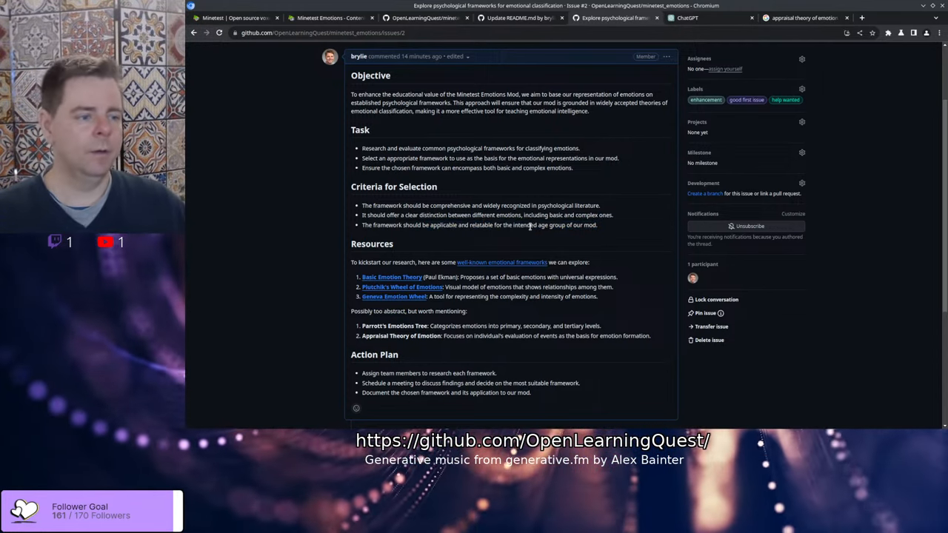
pyautogui.moveTo(545, 233)
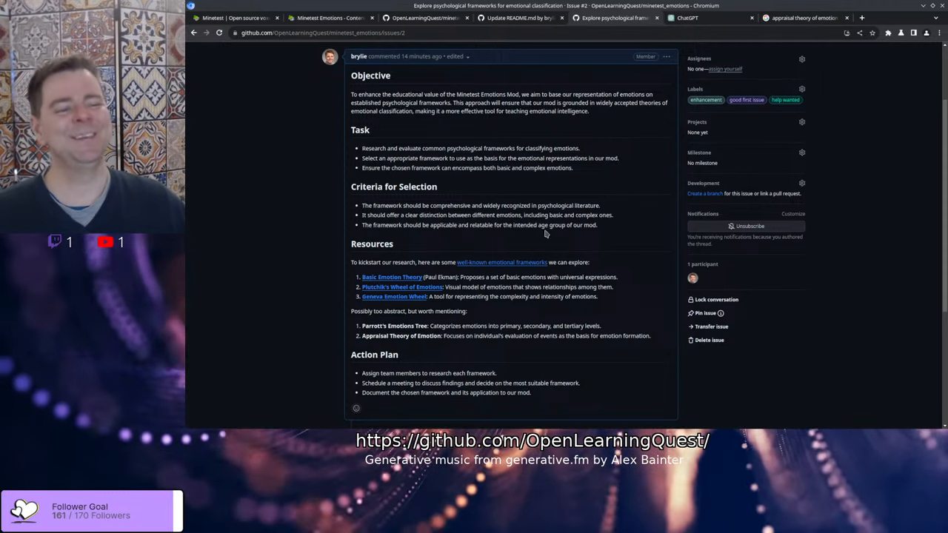
pyautogui.moveTo(598, 215)
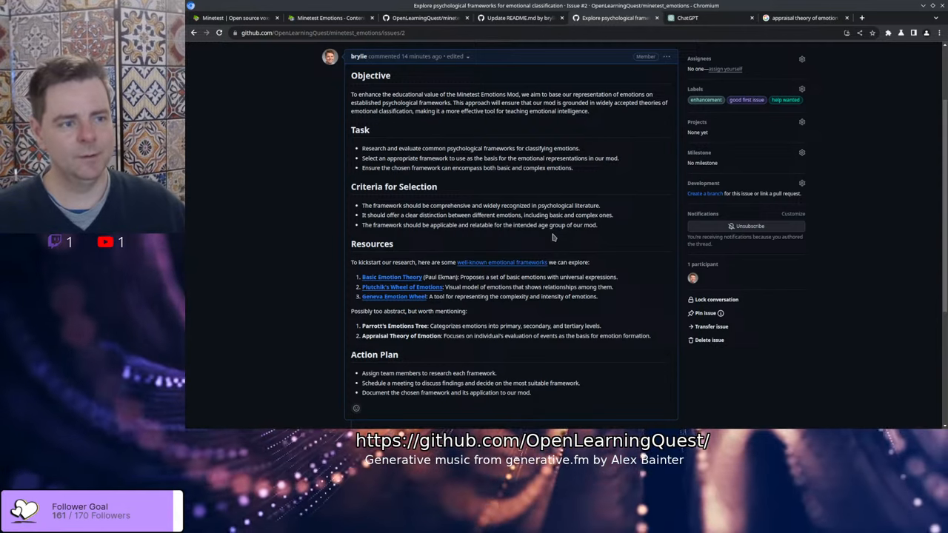
pyautogui.moveTo(301, 254)
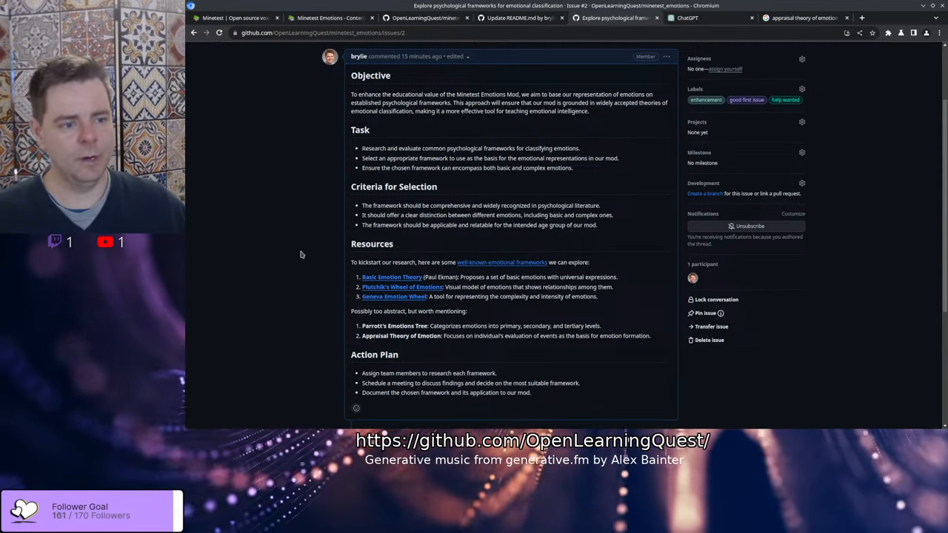
pyautogui.scroll(-3)
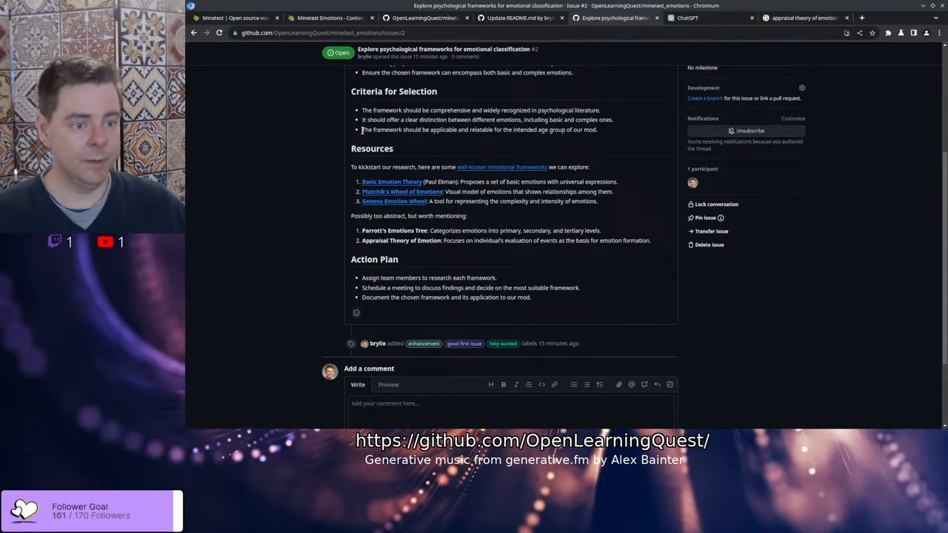
pyautogui.moveTo(604, 135)
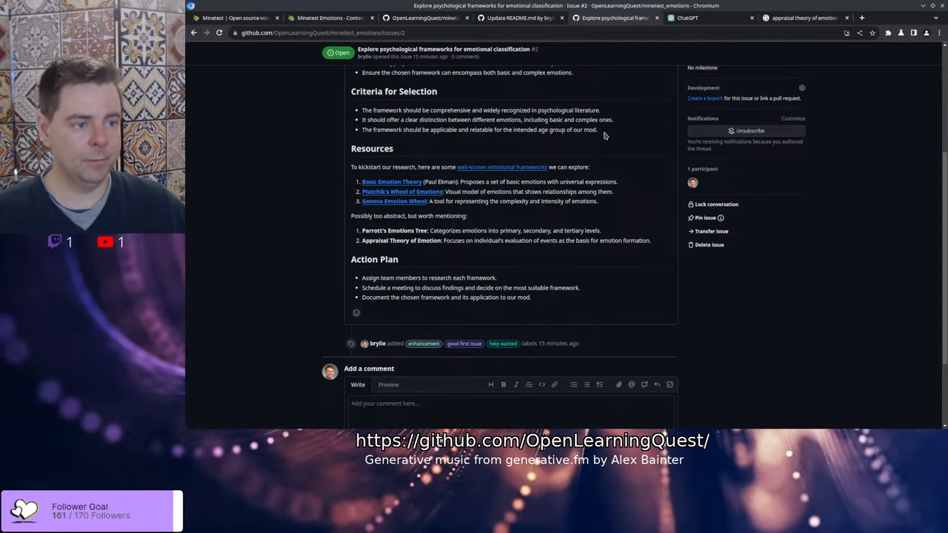
pyautogui.moveTo(363, 138)
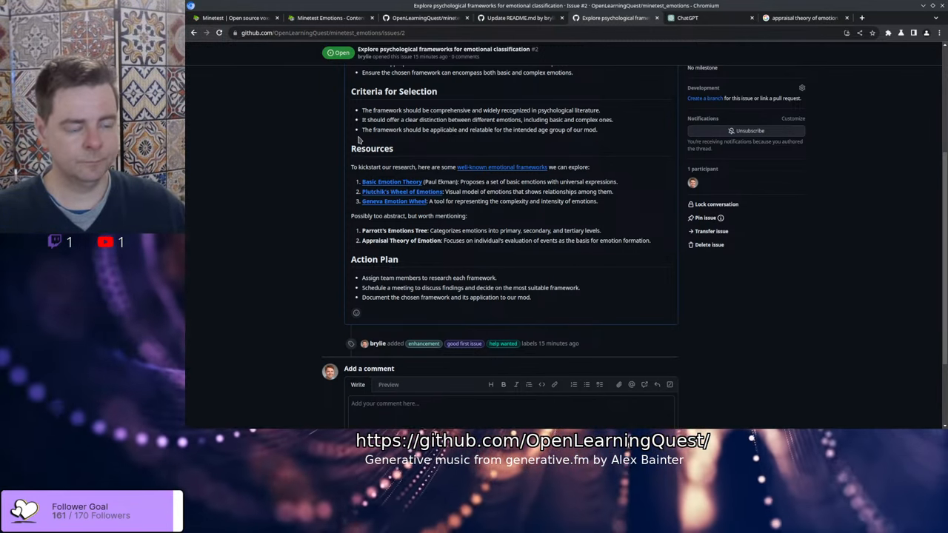
pyautogui.scroll(3)
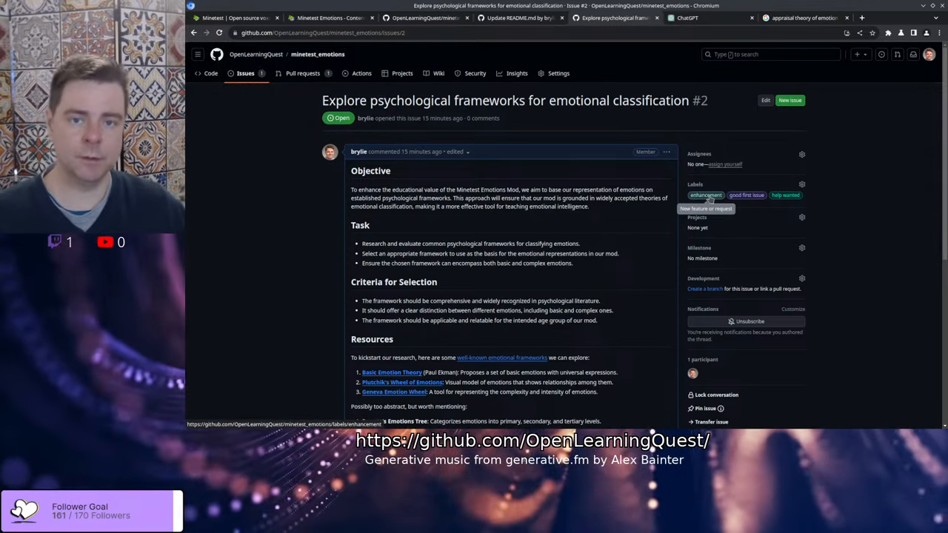
pyautogui.moveTo(746, 195)
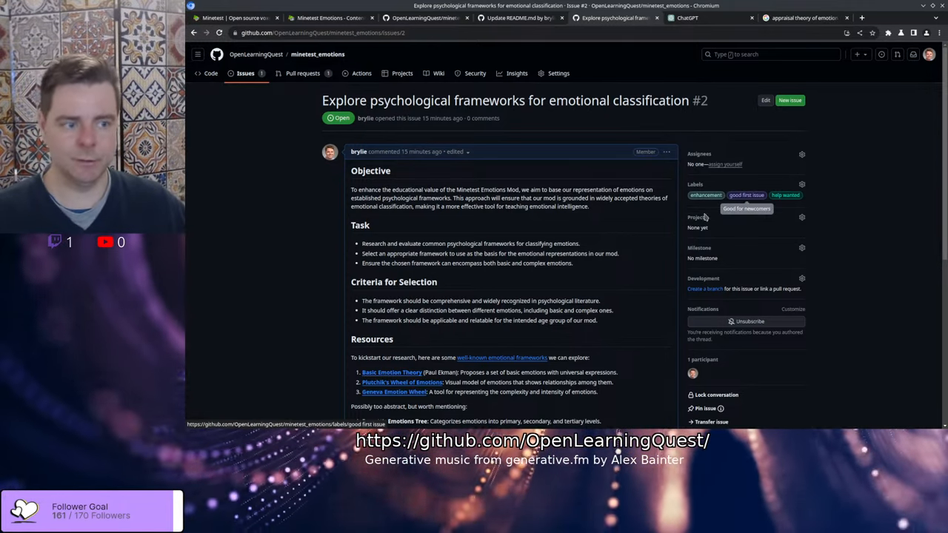
pyautogui.moveTo(449, 239)
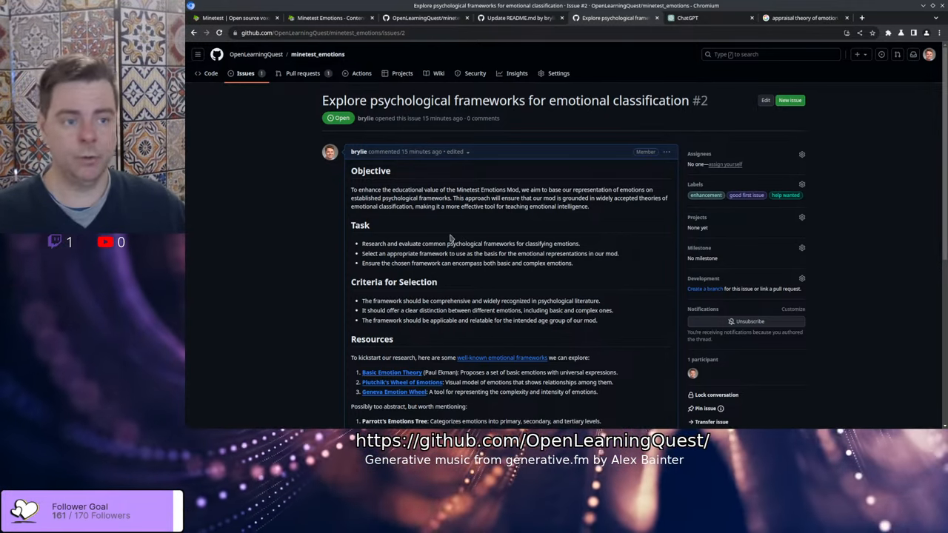
pyautogui.scroll(-3)
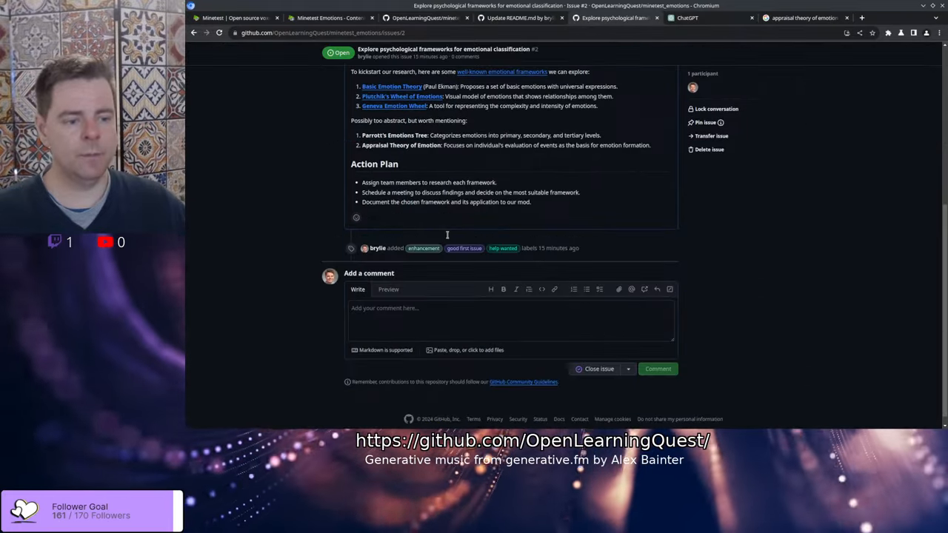
pyautogui.scroll(3)
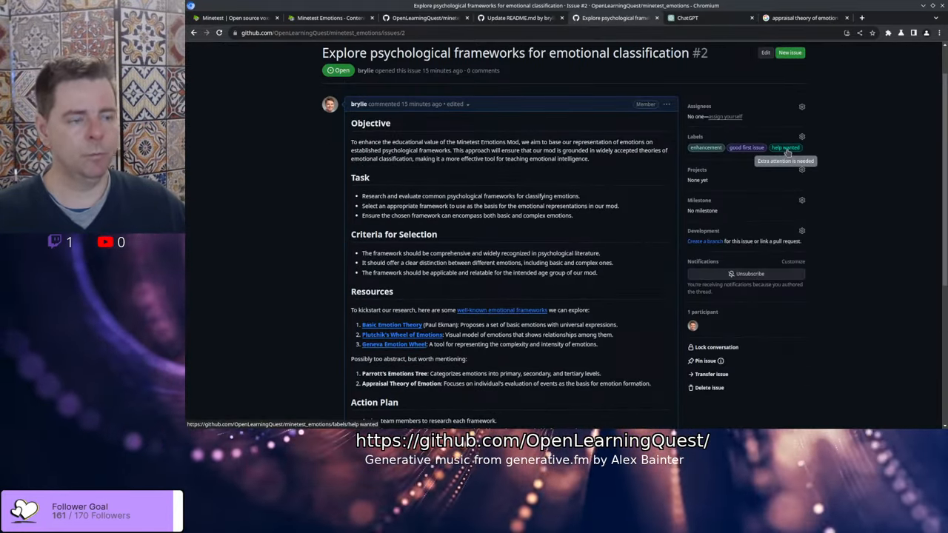
pyautogui.moveTo(497, 206)
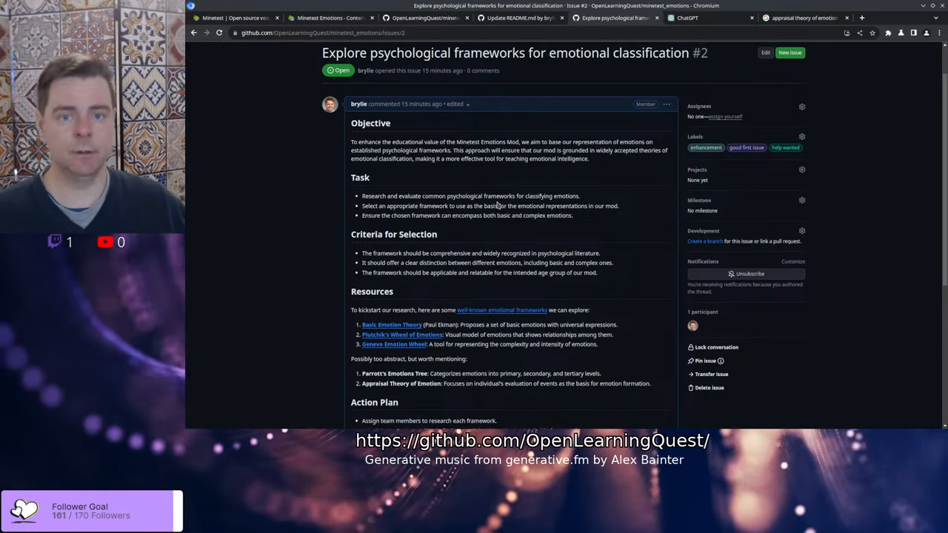
pyautogui.scroll(3)
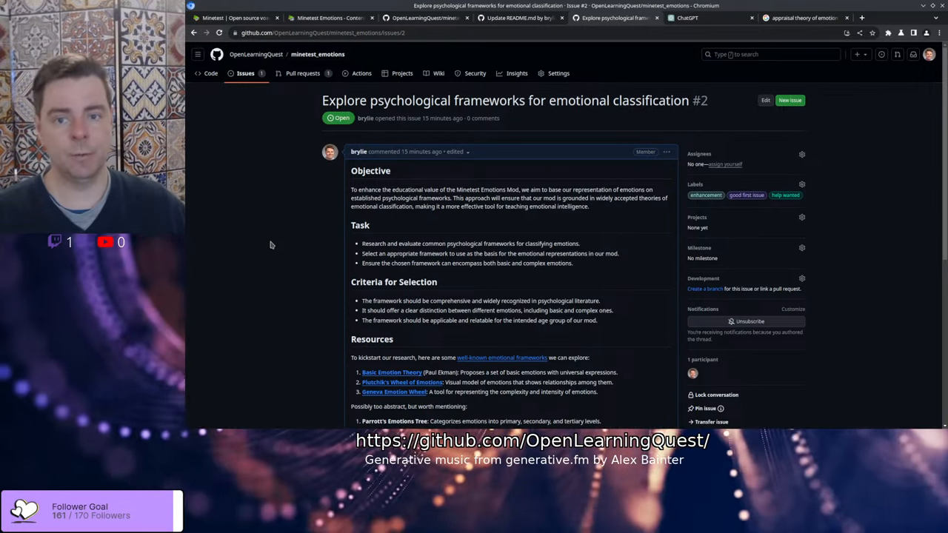
pyautogui.moveTo(276, 241)
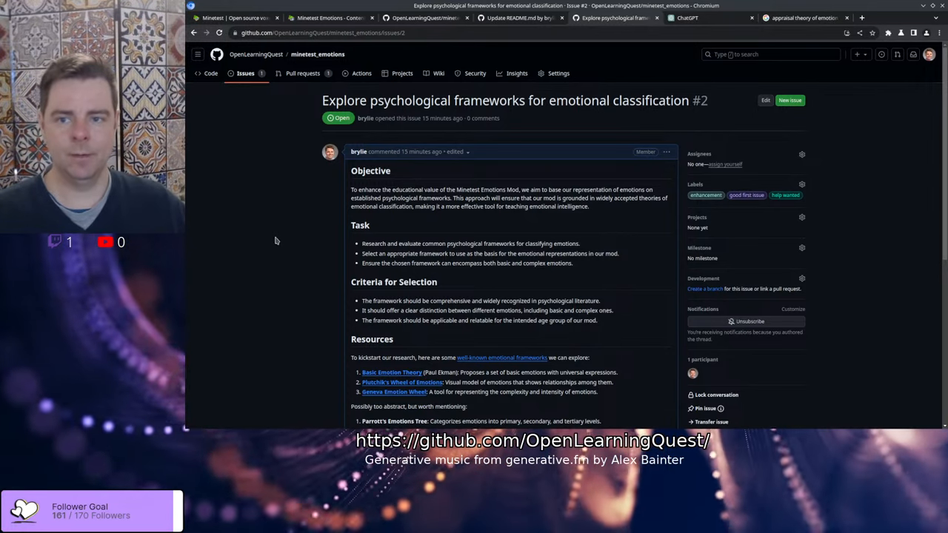
pyautogui.moveTo(272, 184)
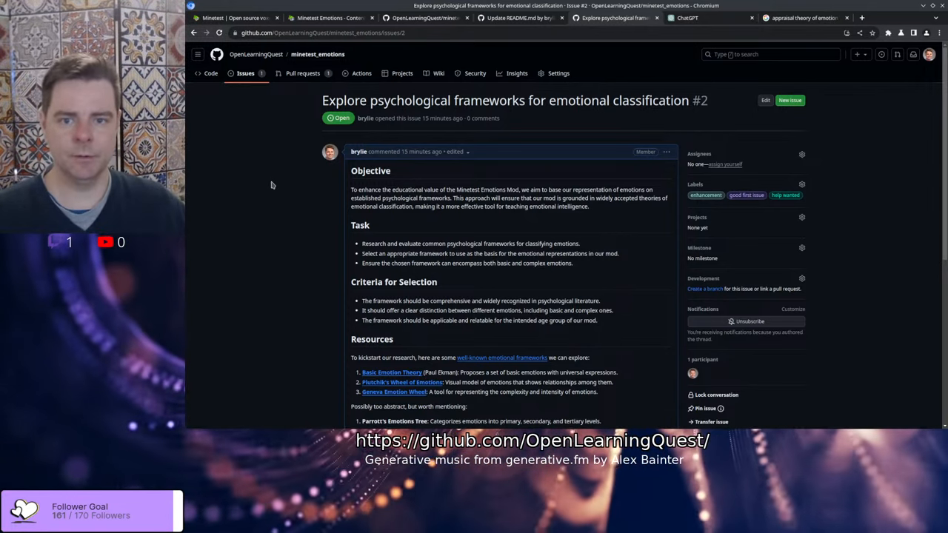
pyautogui.moveTo(228, 201)
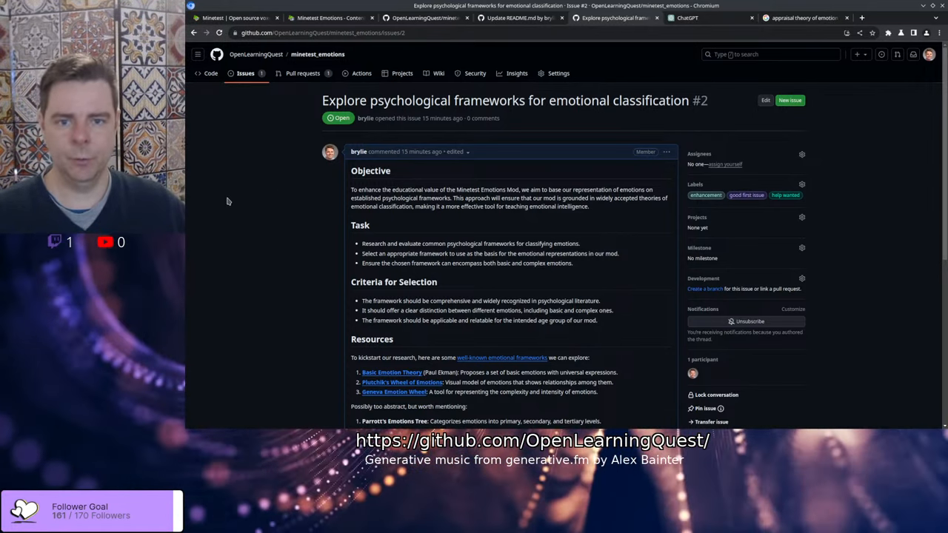